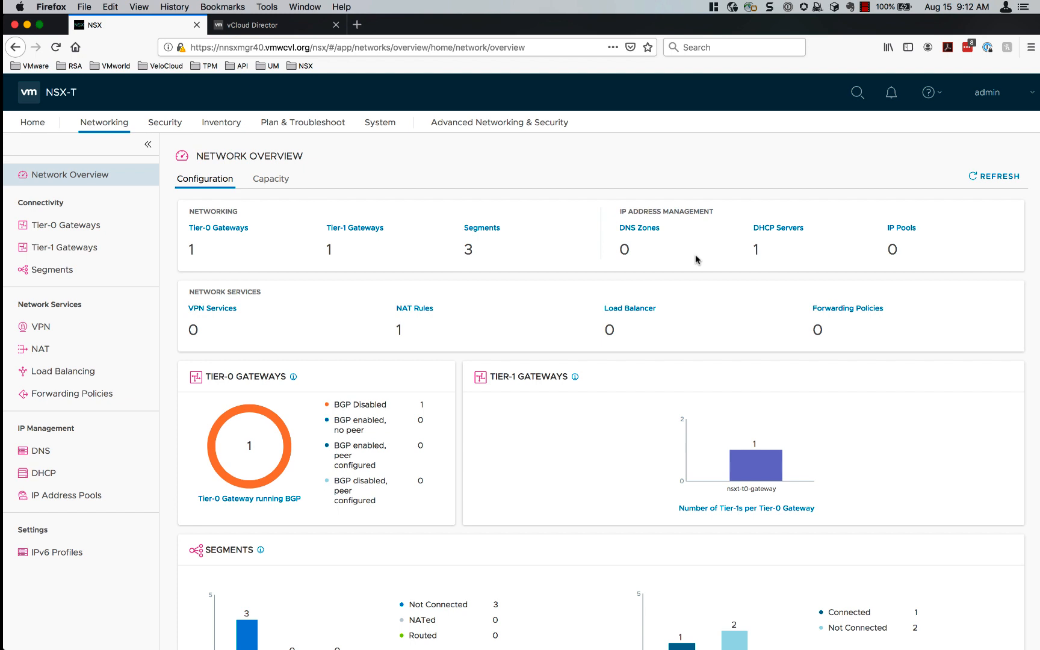
Review the host transport nodes, then list the Tier-0 gateway nsxt-t0-gateway in NSX-T Manager.
{"action": "left_click", "coordinate": [380, 122]}
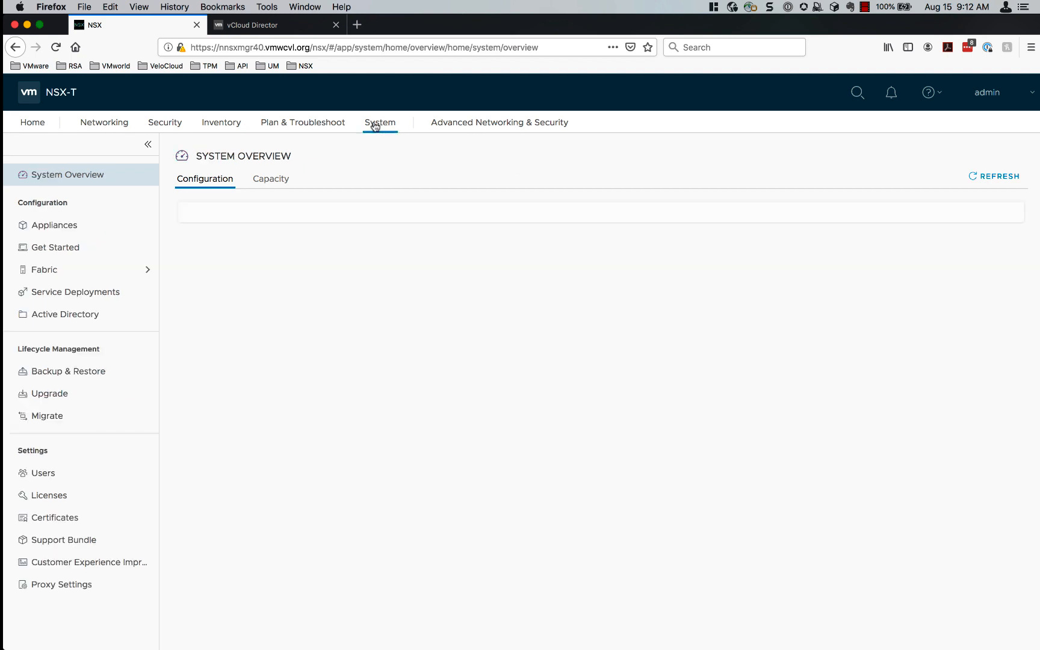
{"action": "left_click", "coordinate": [45, 269]}
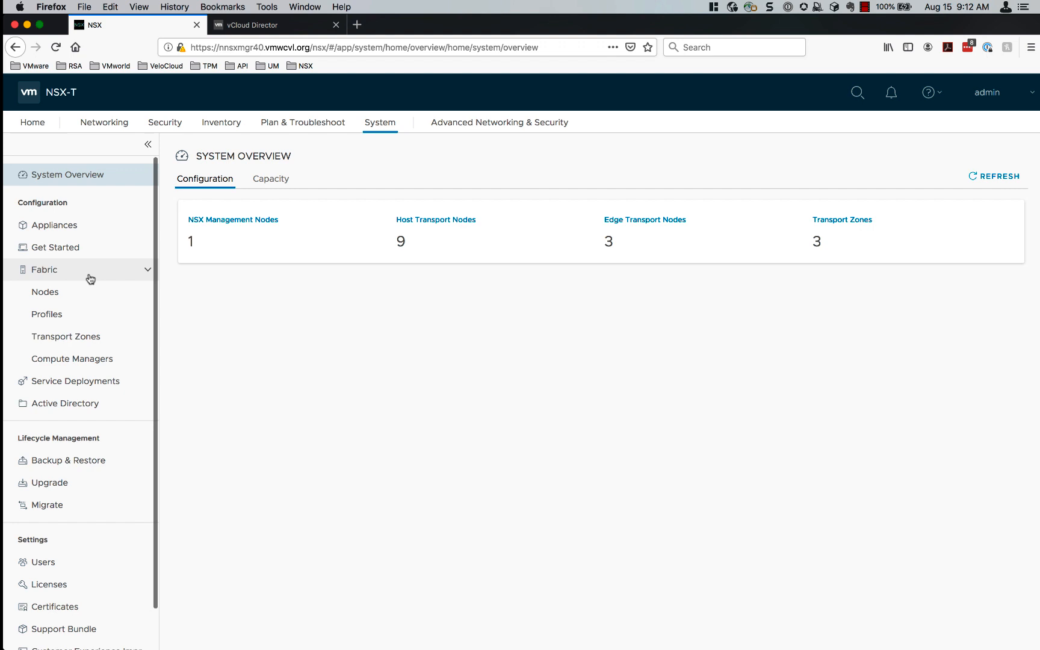
{"action": "left_click", "coordinate": [44, 292]}
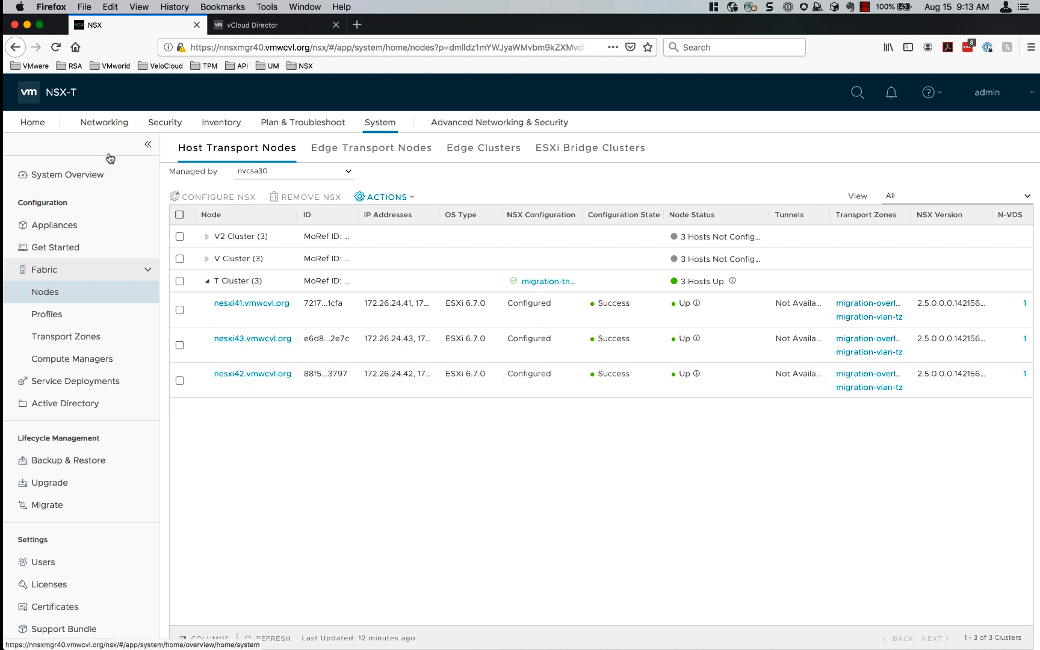
{"action": "left_click", "coordinate": [104, 122]}
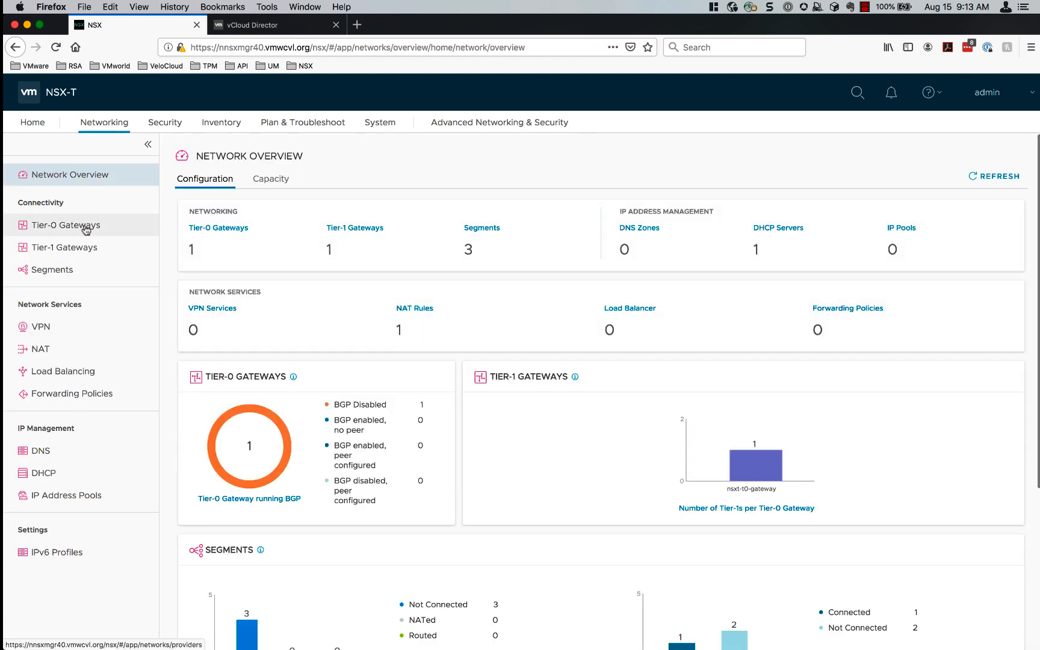
{"action": "left_click", "coordinate": [66, 225]}
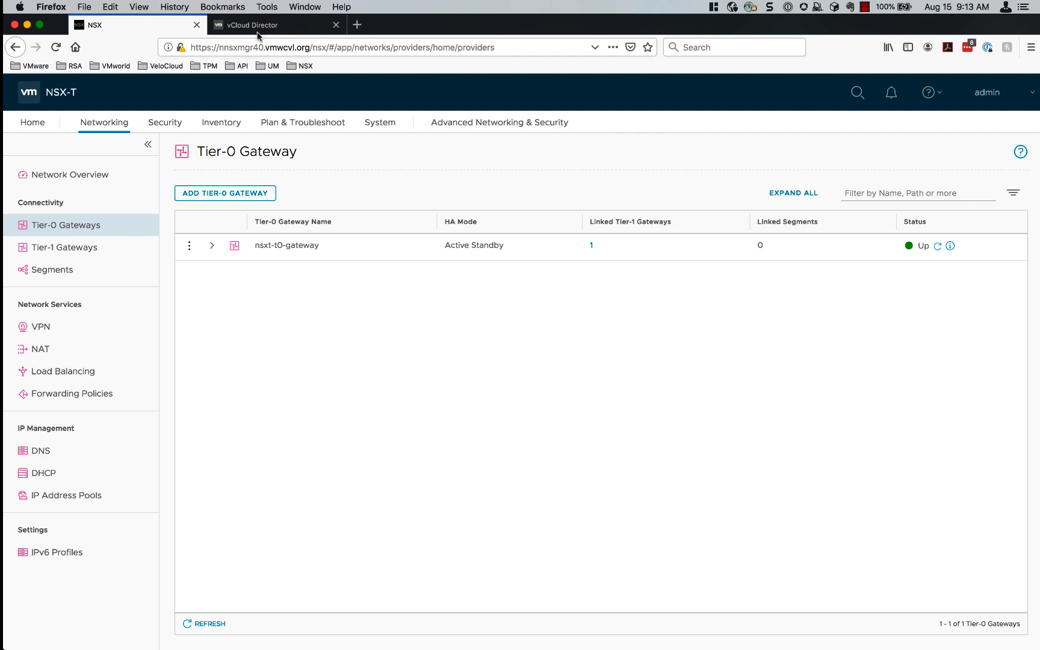
Verify NSX-T manager nnsxmgr40 is registered, then list organizations coke, pepsi and shared.
{"action": "left_click", "coordinate": [271, 25]}
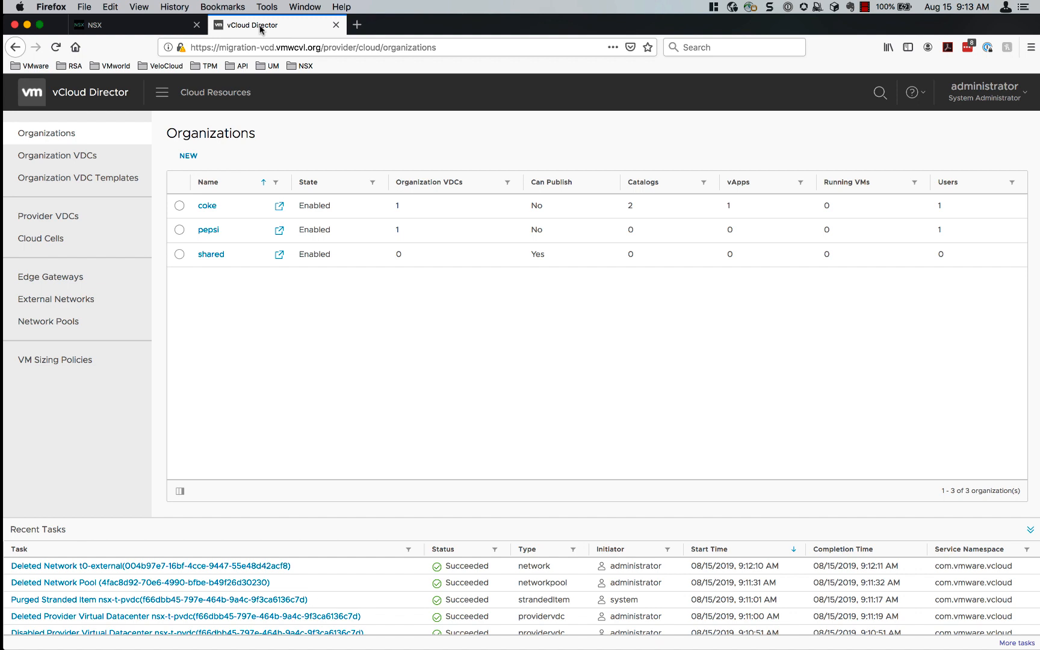
{"action": "mouse_move", "coordinate": [161, 92]}
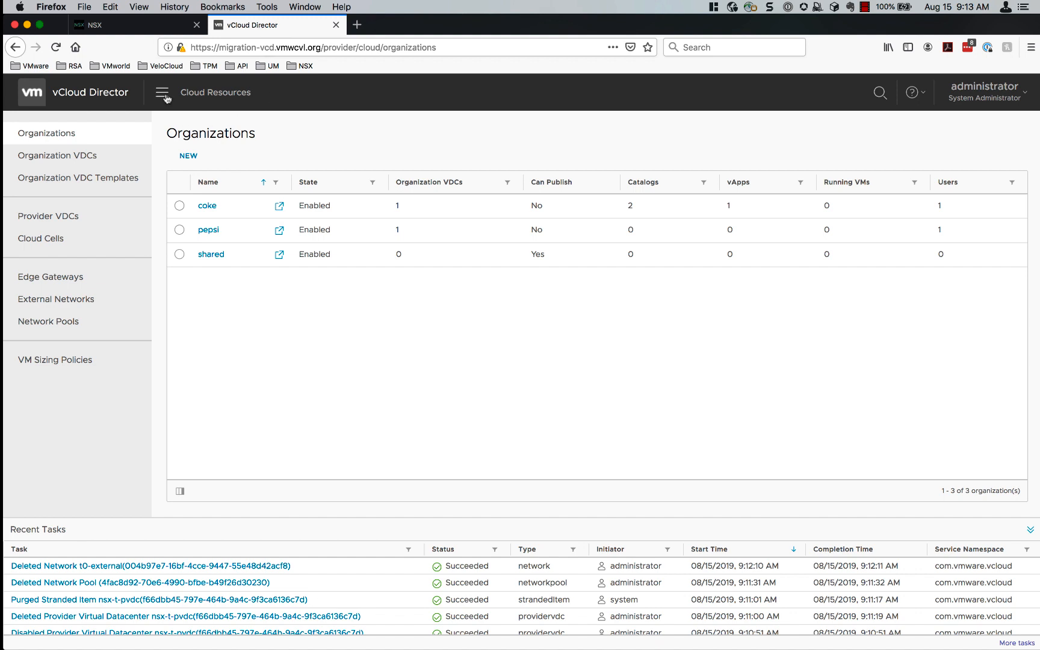
{"action": "left_click", "coordinate": [161, 92]}
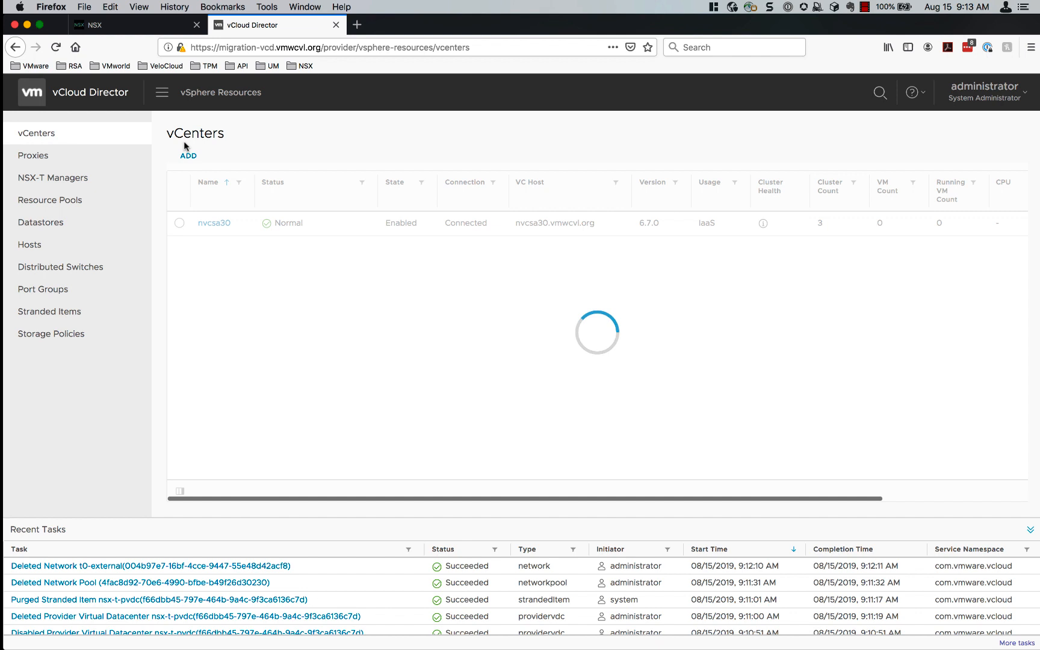
{"action": "left_click", "coordinate": [53, 178]}
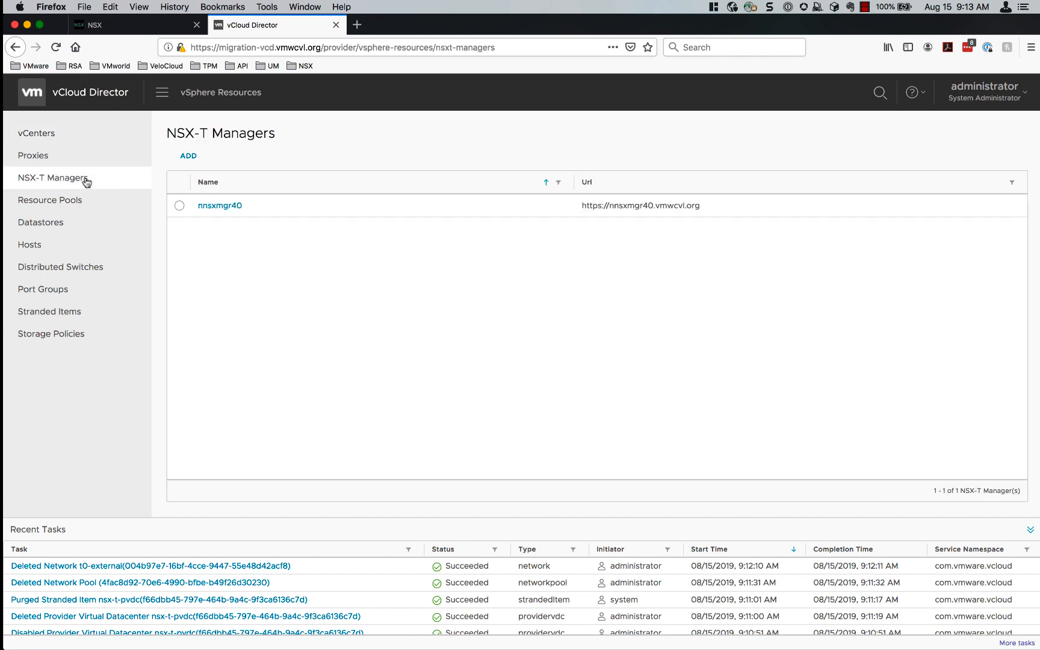
{"action": "mouse_move", "coordinate": [210, 163]}
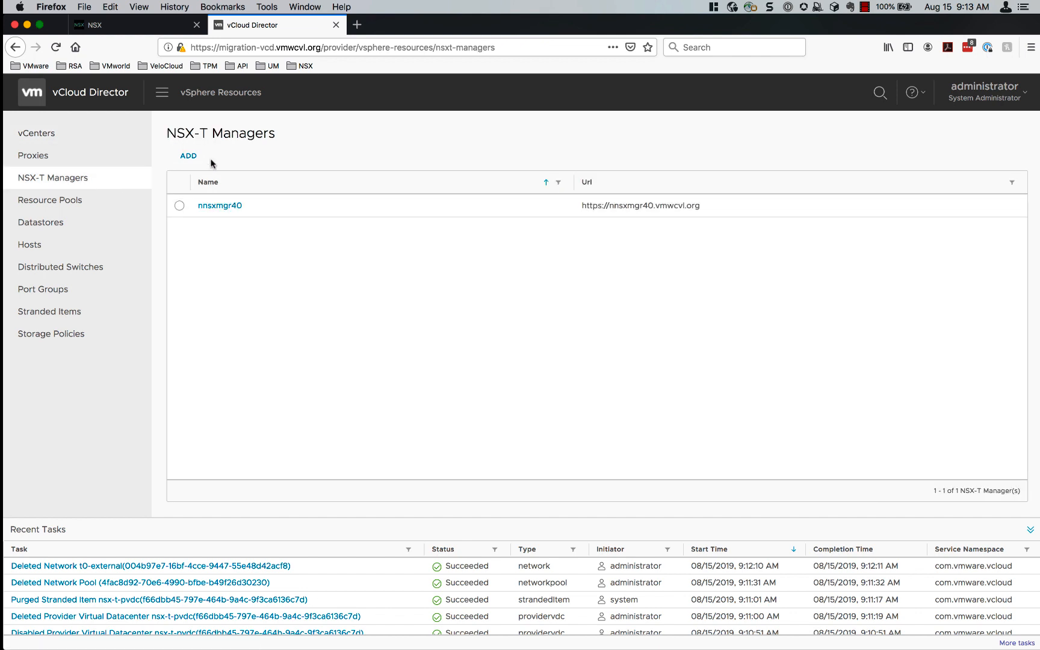
{"action": "left_click", "coordinate": [220, 205]}
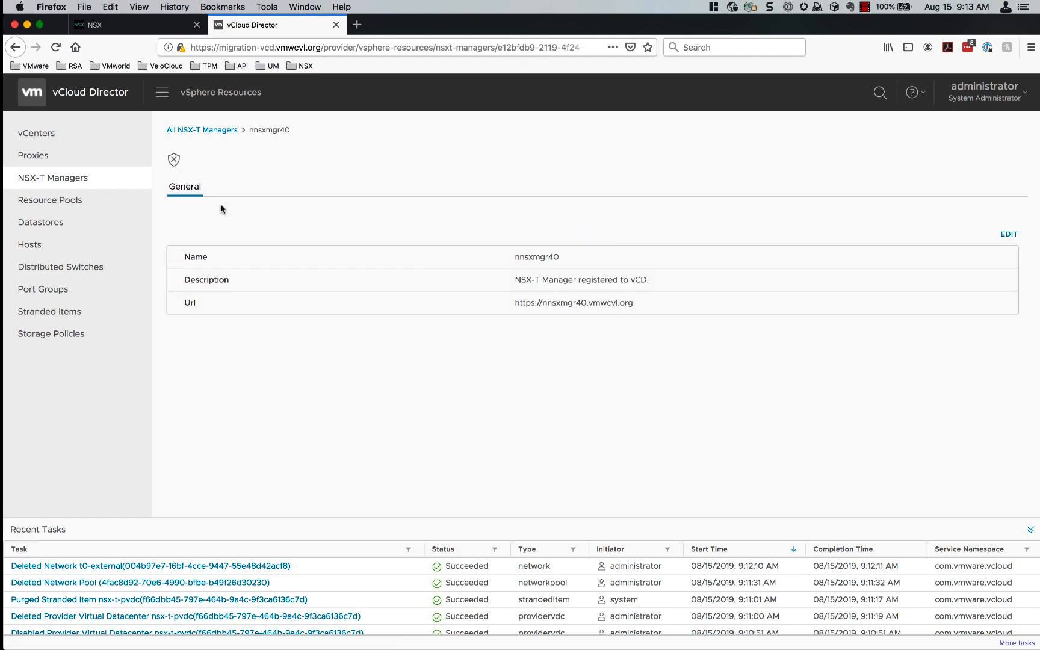
{"action": "mouse_move", "coordinate": [181, 142]}
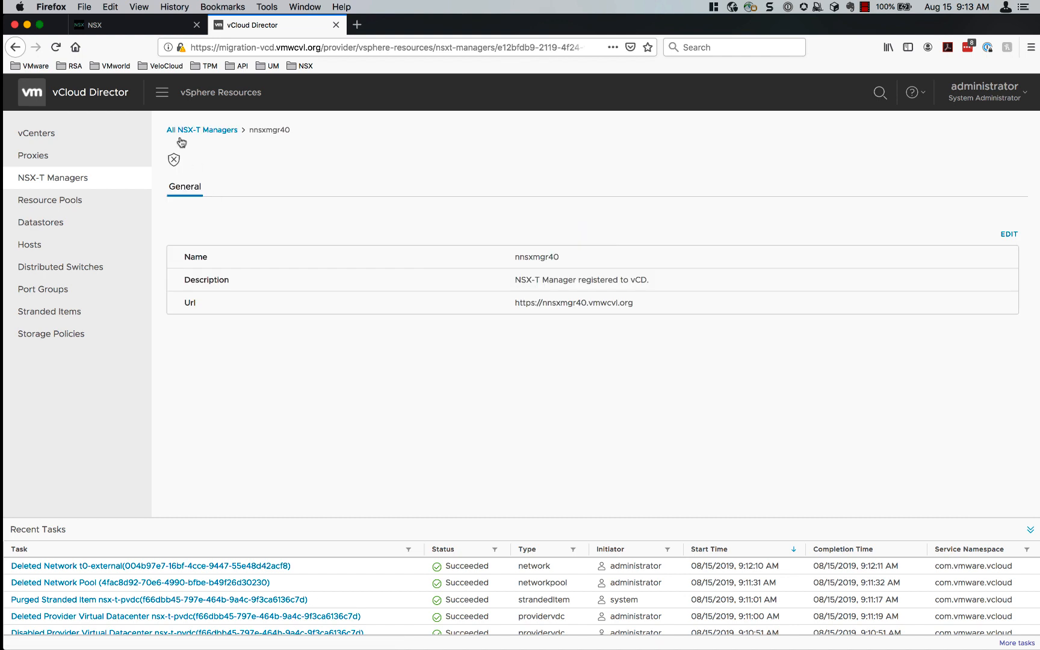
{"action": "left_click", "coordinate": [162, 92]}
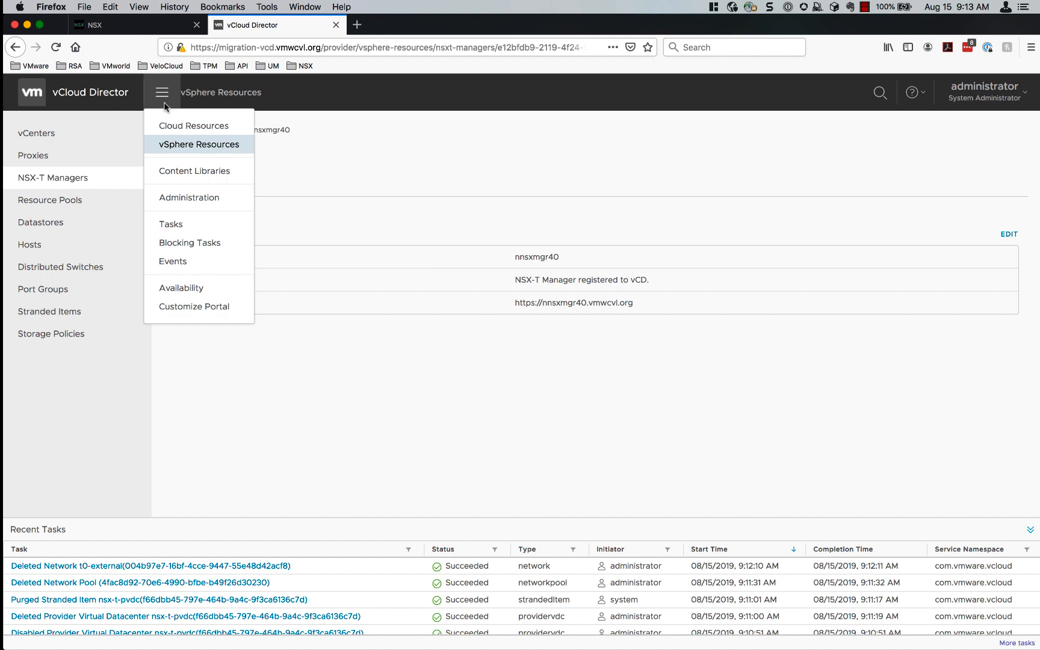
{"action": "left_click", "coordinate": [194, 125]}
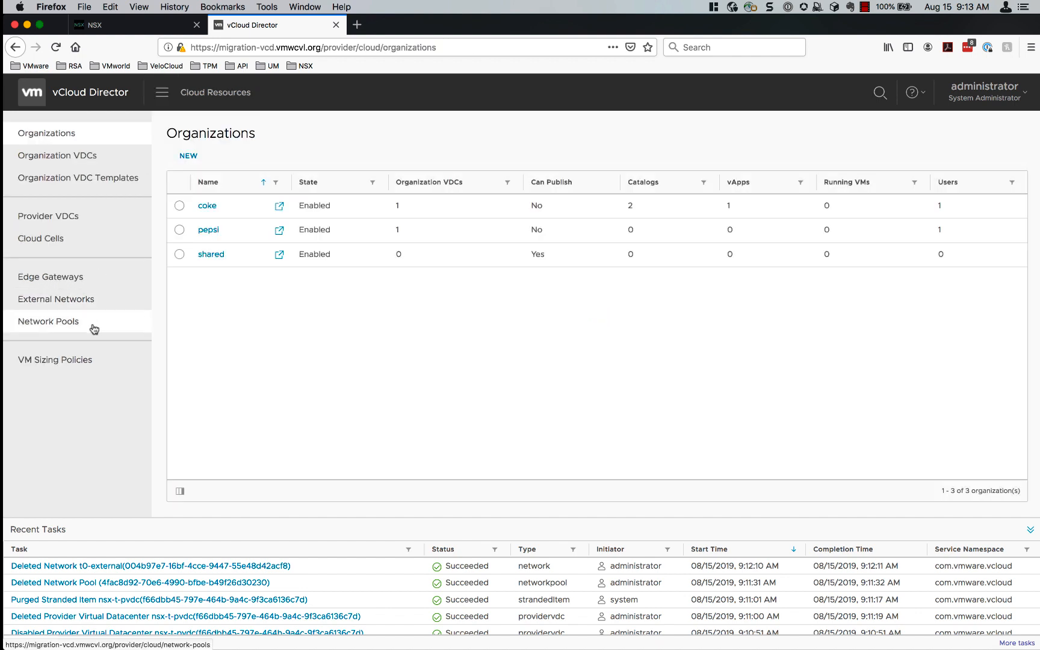
Create Geneve network pool nsx-t-GENEVE-np on nnsxmgr40 using transport zone migration-overlay-tz.
{"action": "left_click", "coordinate": [47, 322]}
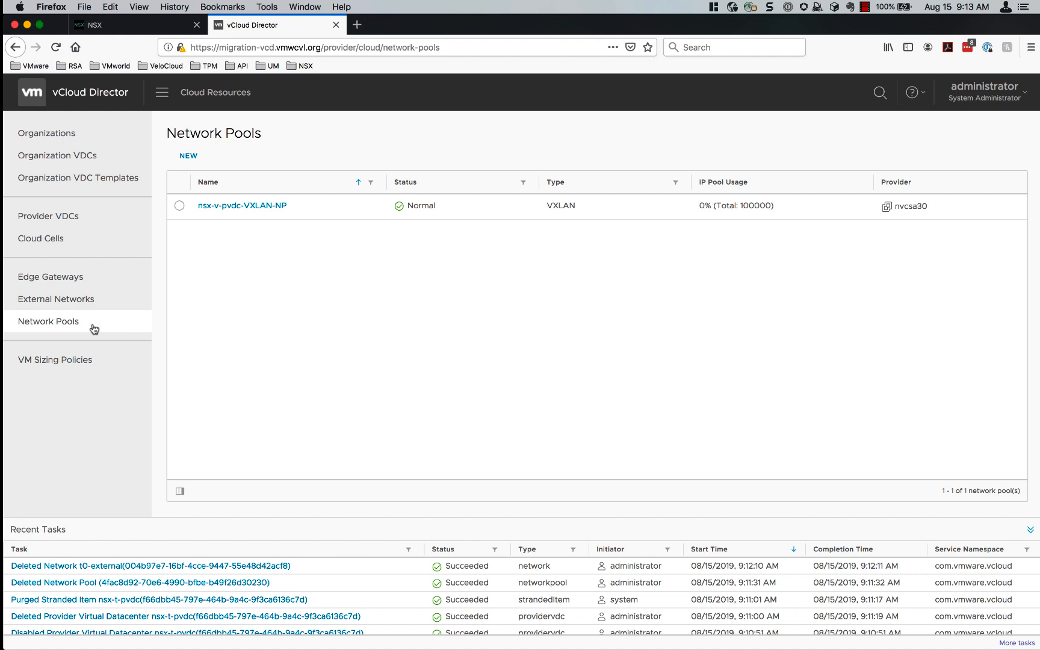
{"action": "left_click", "coordinate": [188, 156]}
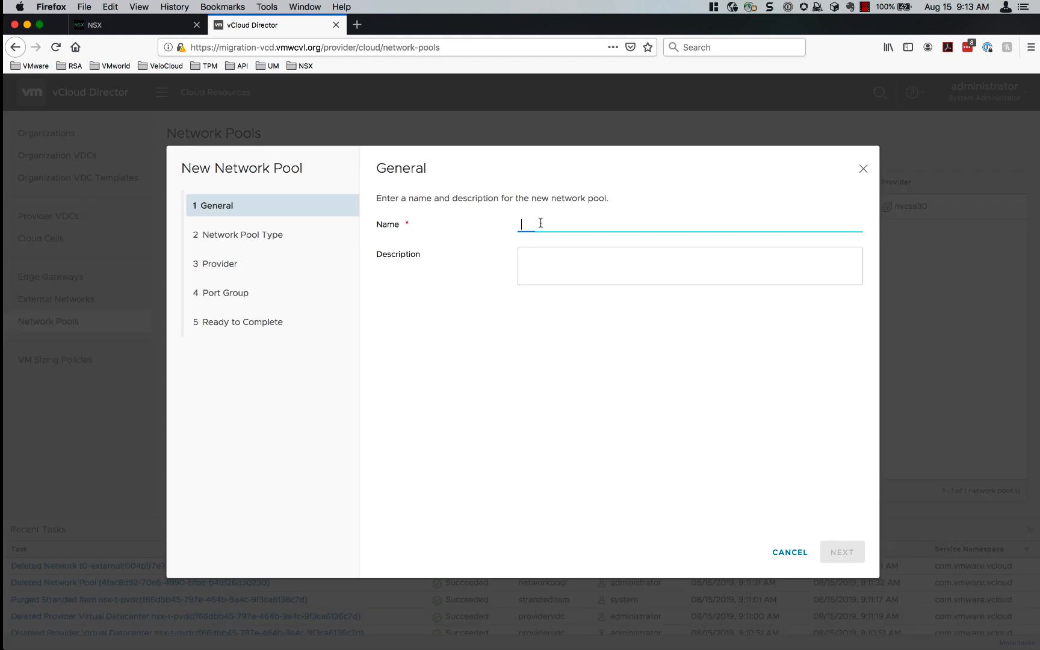
{"action": "type", "text": "nsx-t-GENEVE-np"}
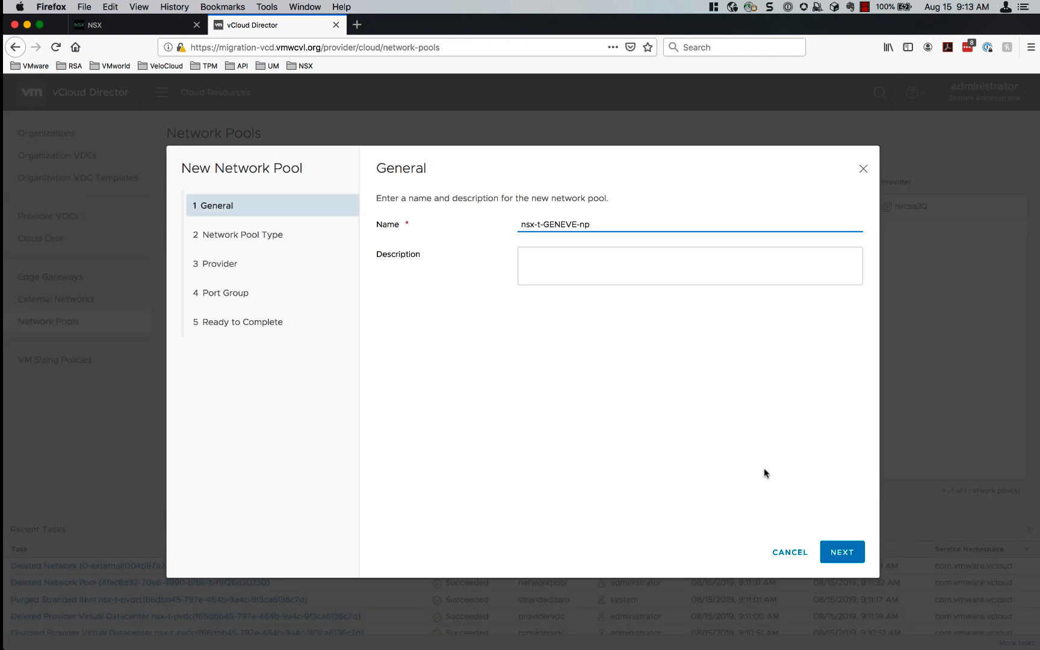
{"action": "left_click", "coordinate": [841, 551]}
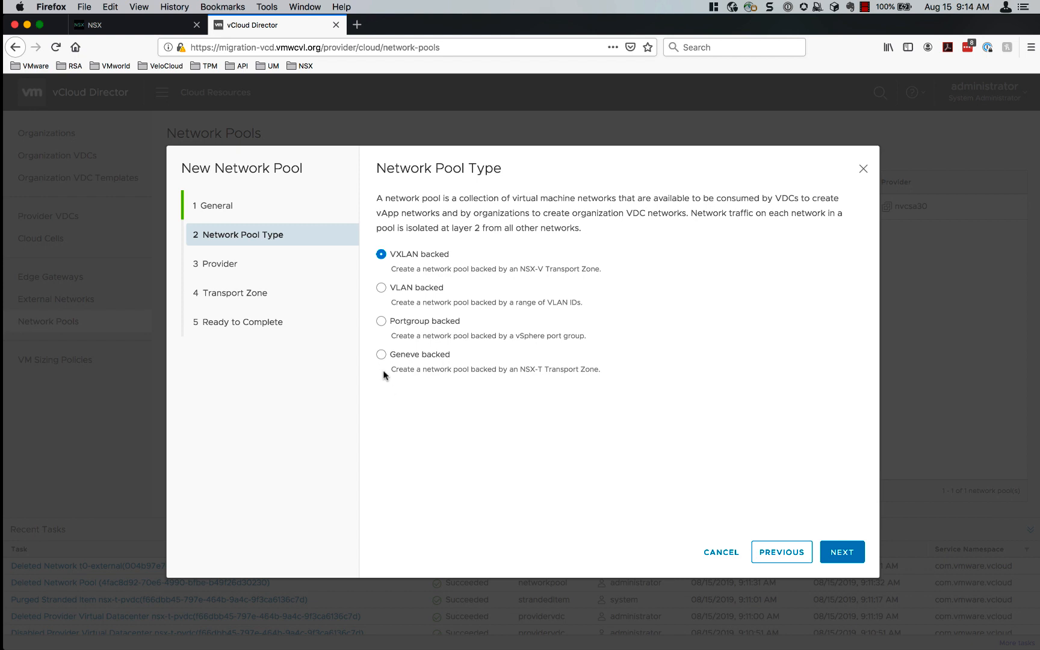
{"action": "left_click", "coordinate": [381, 354]}
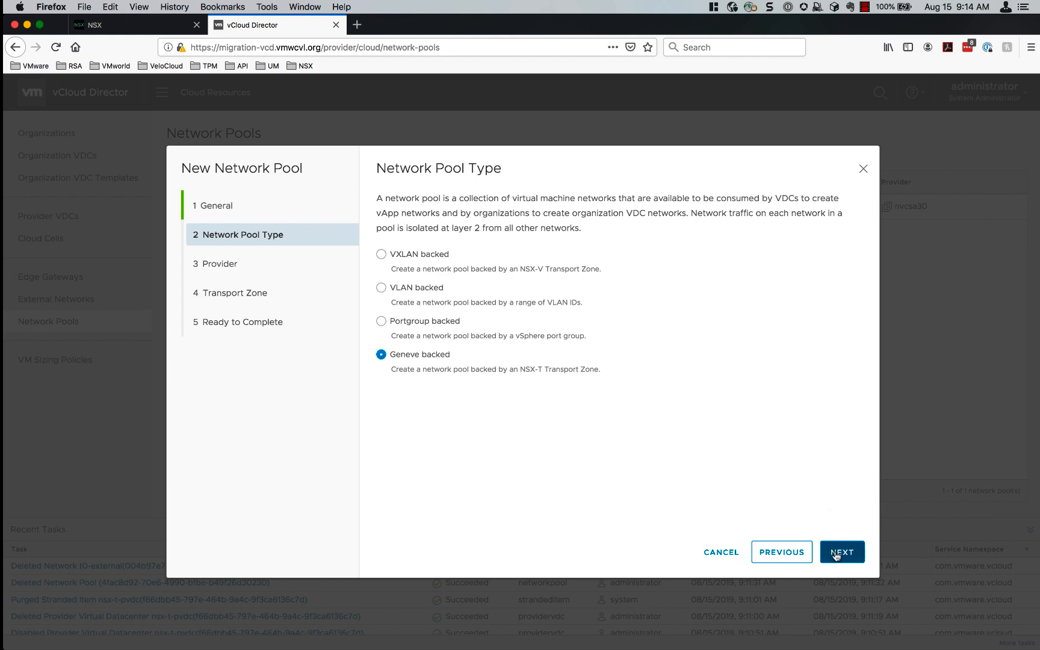
{"action": "left_click", "coordinate": [842, 552]}
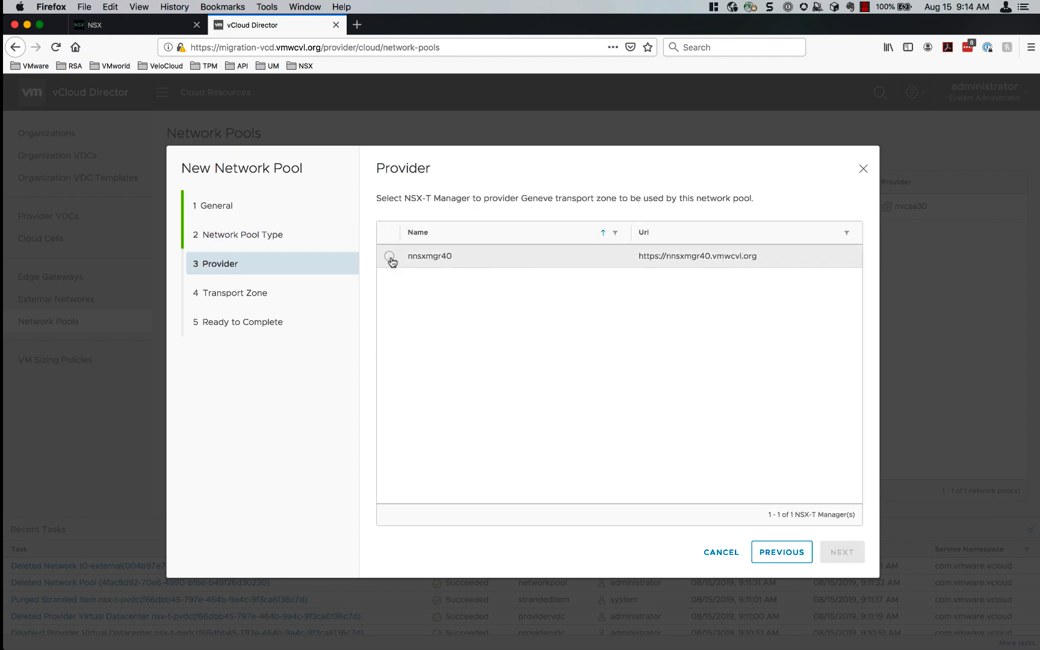
{"action": "left_click", "coordinate": [390, 256]}
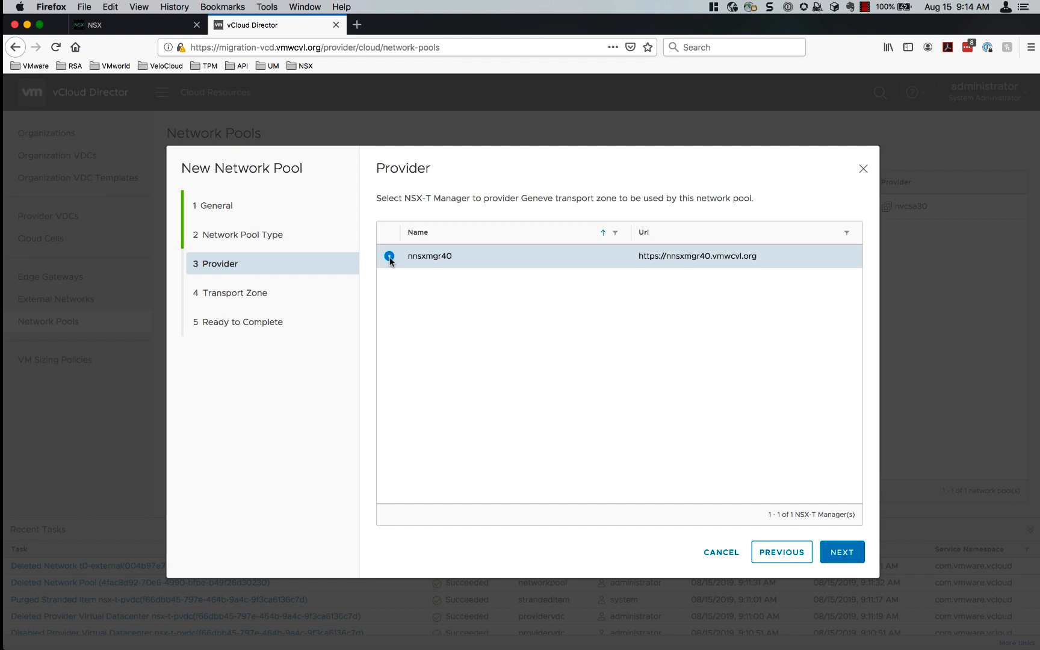
{"action": "left_click", "coordinate": [842, 552]}
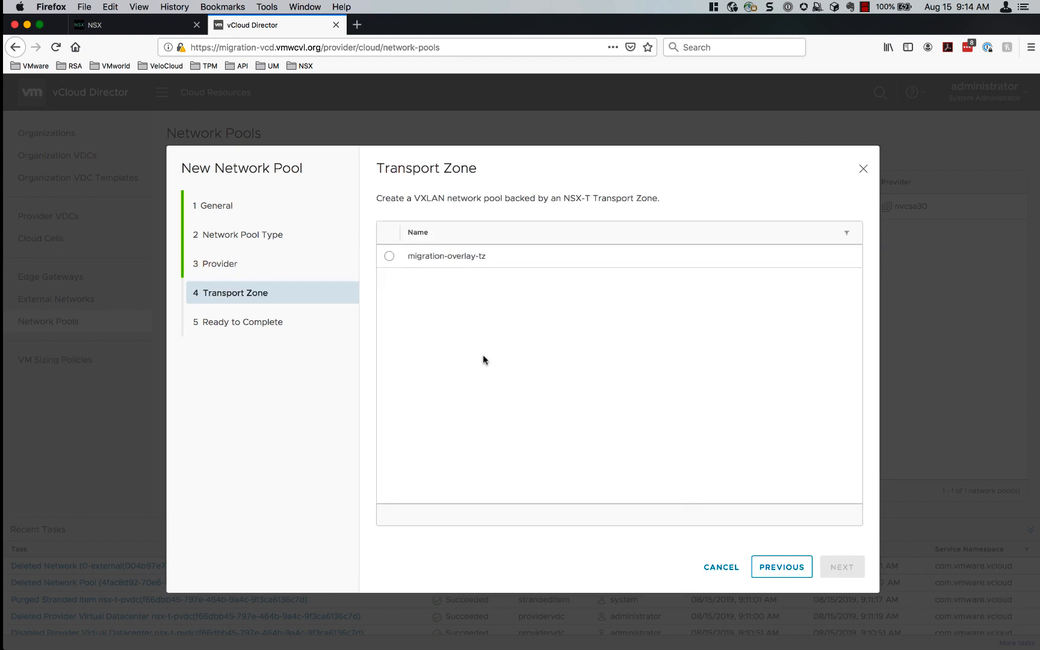
{"action": "left_click", "coordinate": [390, 255]}
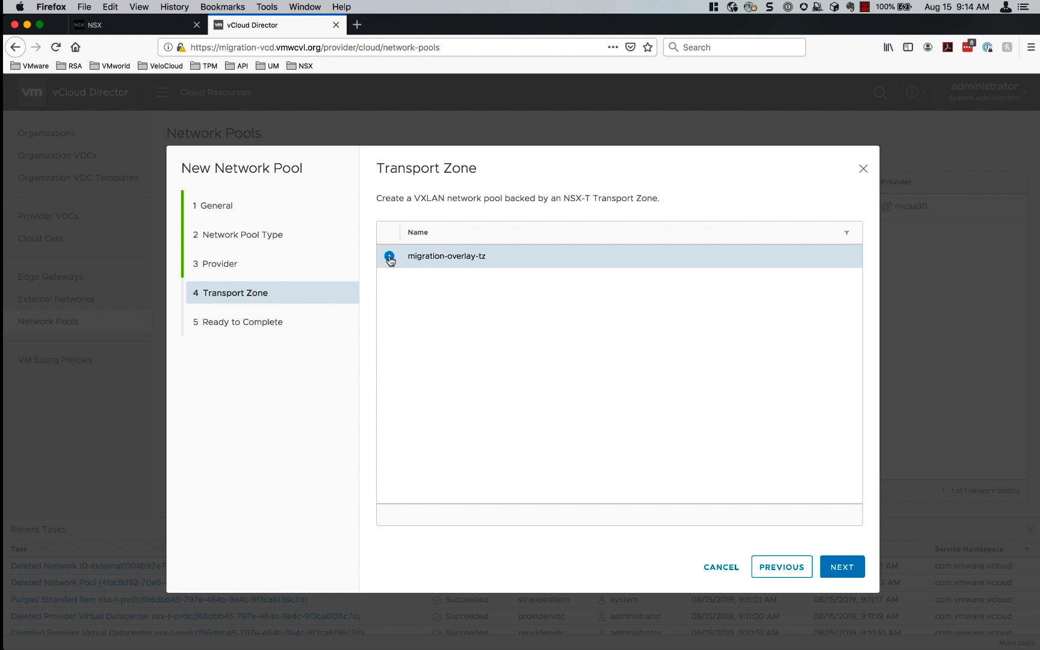
{"action": "left_click", "coordinate": [842, 567]}
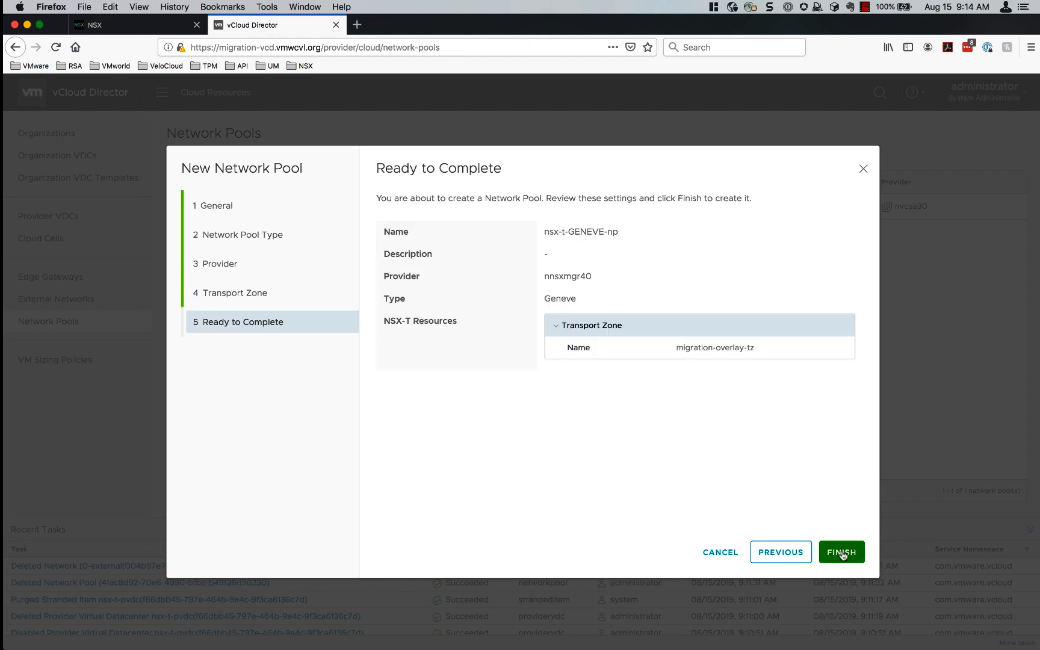
{"action": "left_click", "coordinate": [841, 551]}
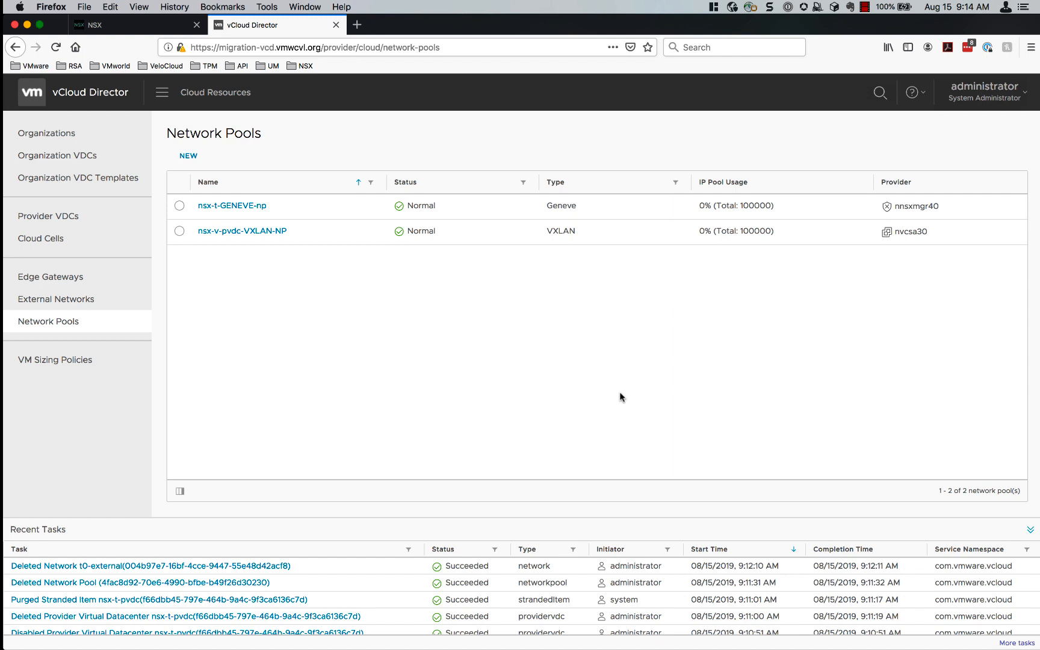
{"action": "mouse_move", "coordinate": [310, 341]}
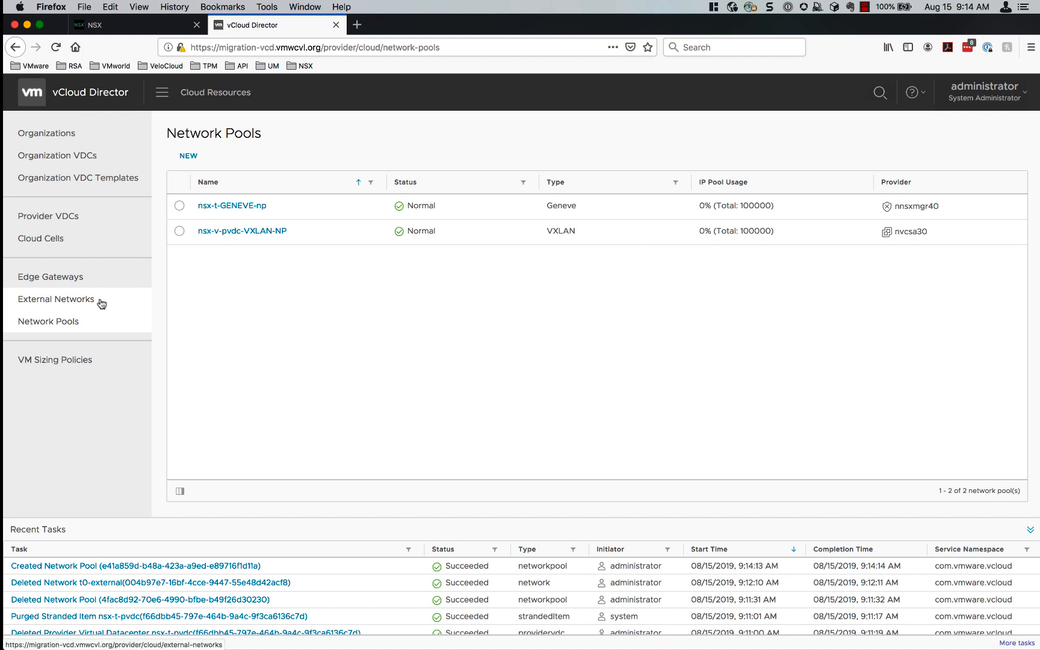
Start a new external network from the External Networks list showing dmz-1.
{"action": "left_click", "coordinate": [56, 299]}
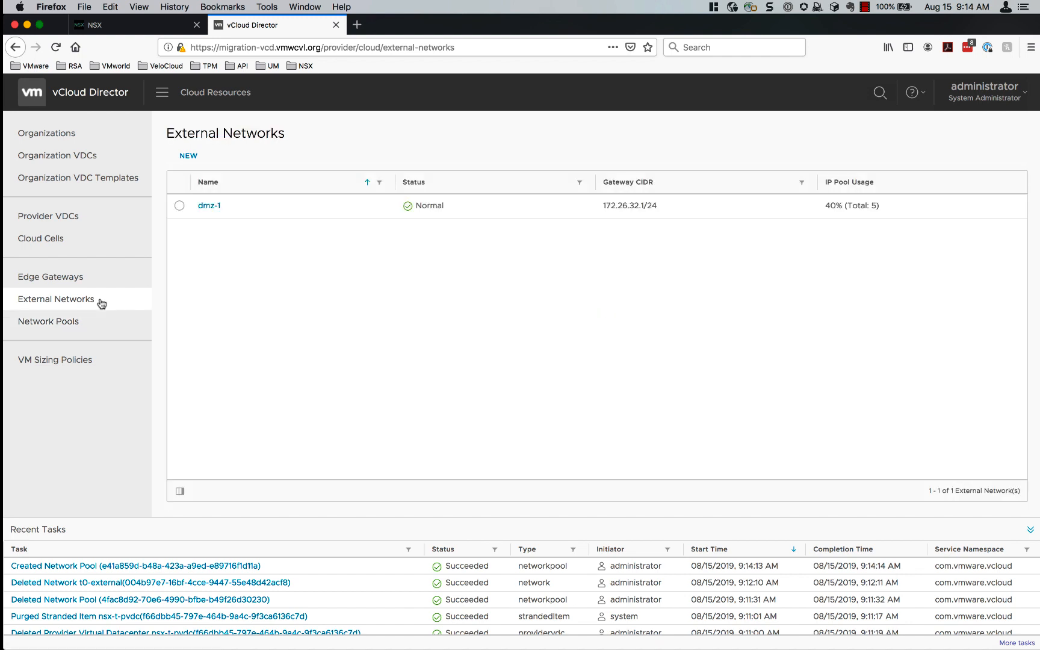
{"action": "left_click", "coordinate": [188, 155]}
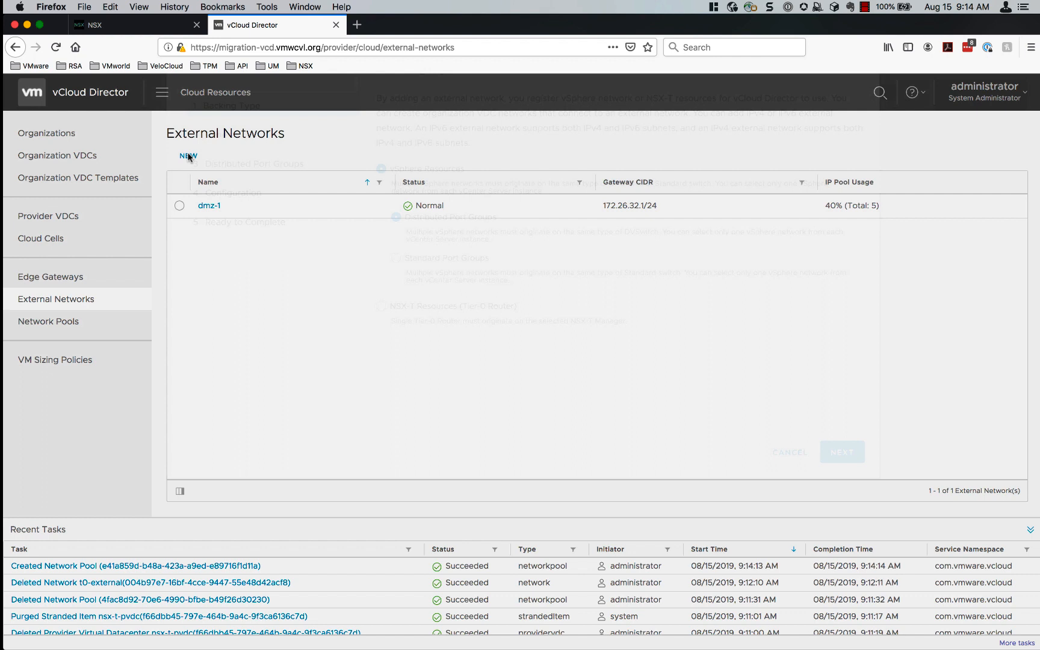
Create external network t0-external on nnsxmgr40's nsxt-t0-gateway with subnet 10.128.0.1/24 and a static pool.
{"action": "left_click", "coordinate": [188, 156]}
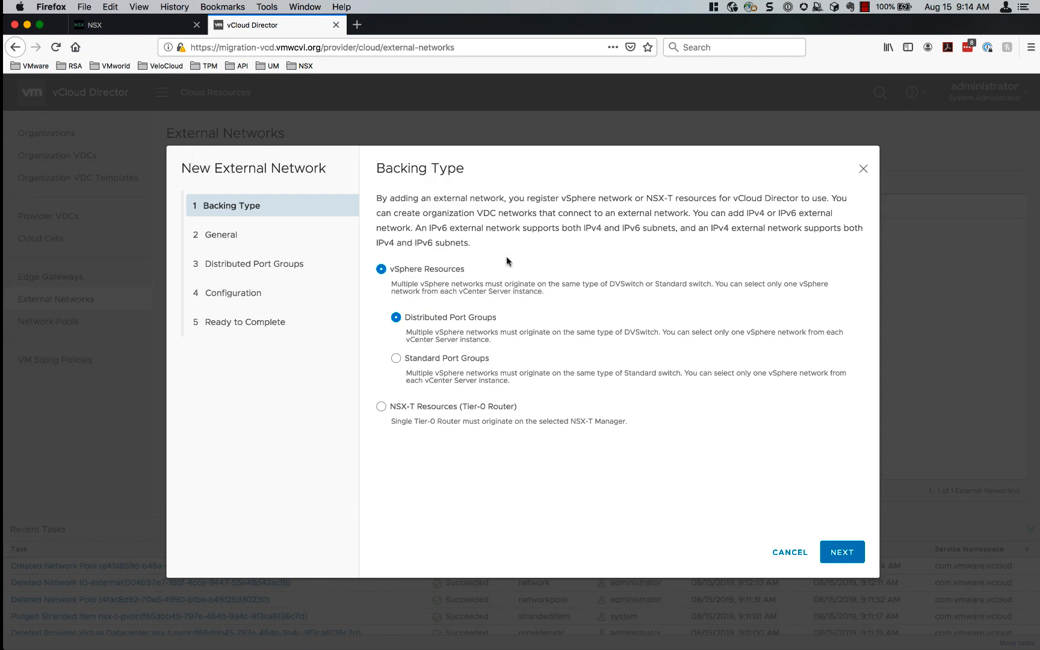
{"action": "mouse_move", "coordinate": [485, 260]}
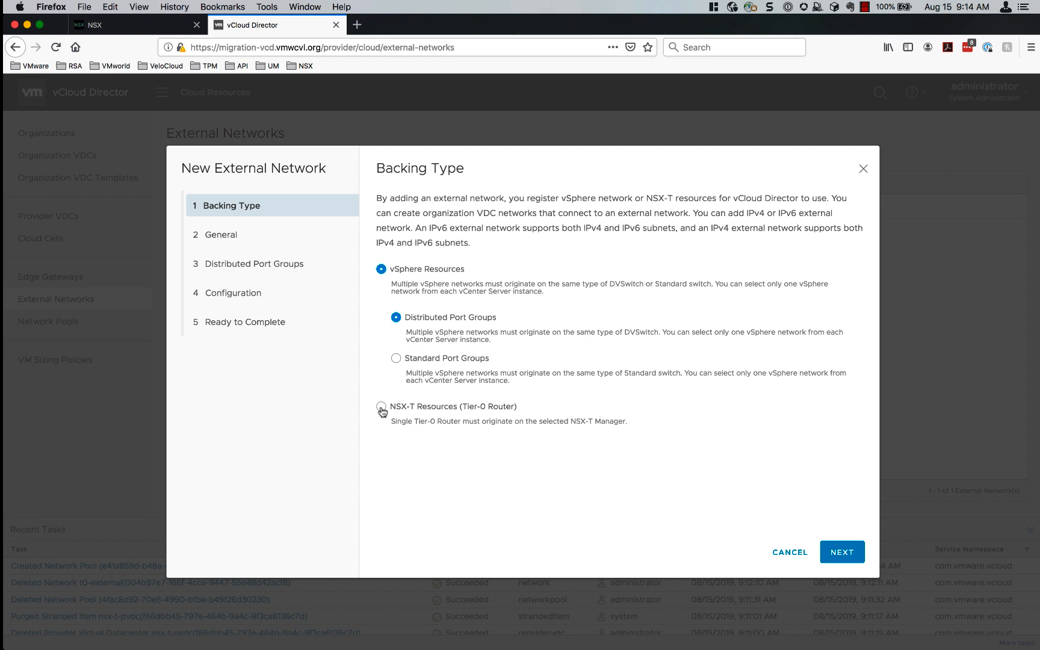
{"action": "left_click", "coordinate": [382, 405]}
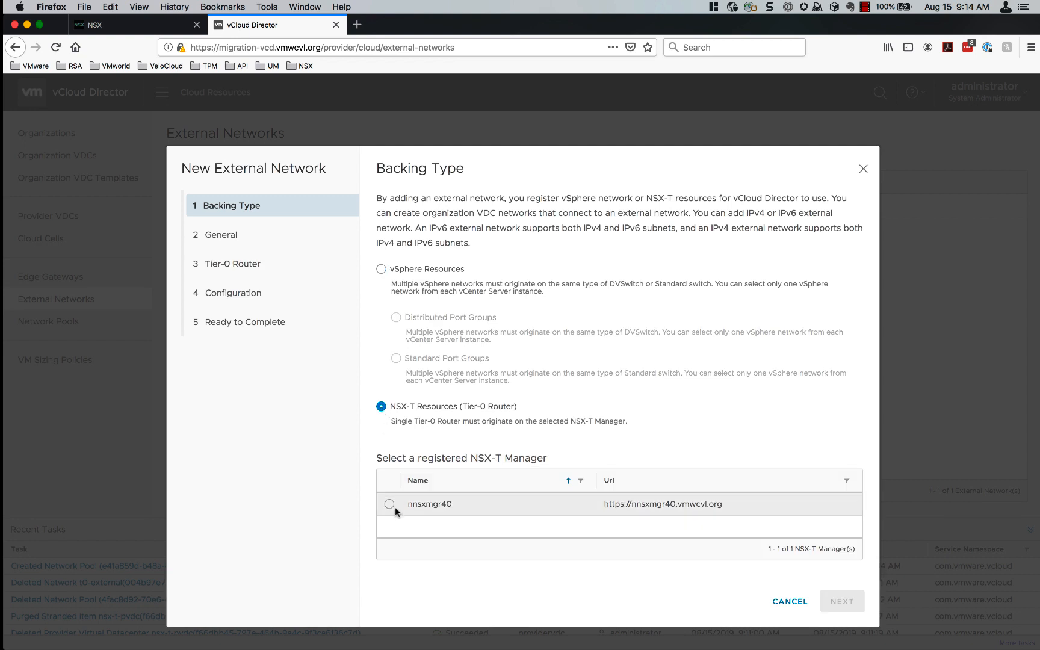
{"action": "left_click", "coordinate": [389, 504]}
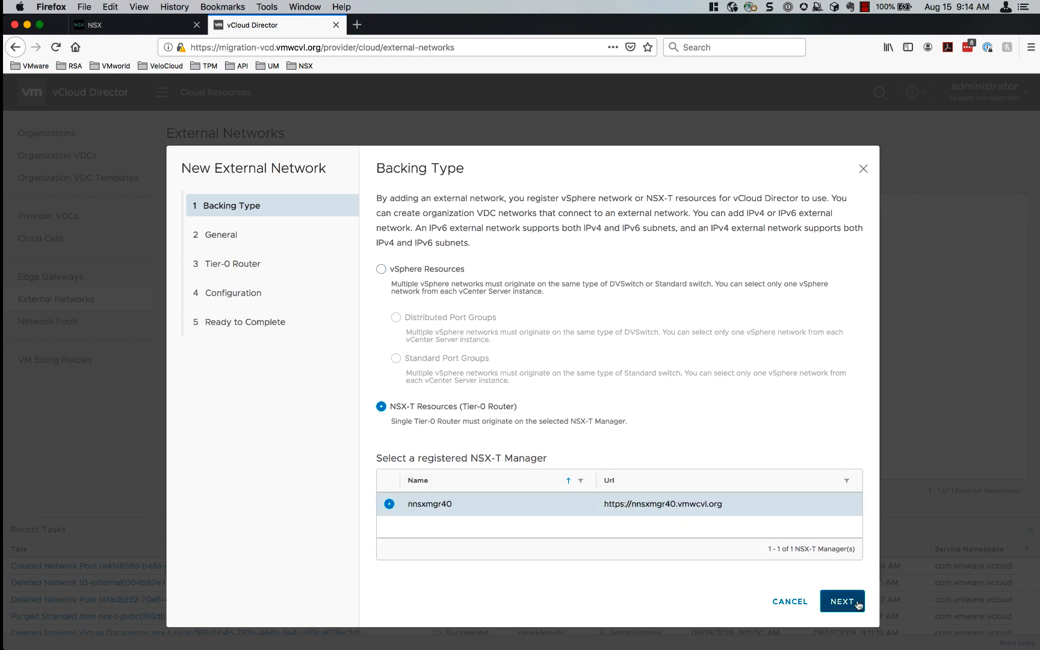
{"action": "left_click", "coordinate": [843, 601]}
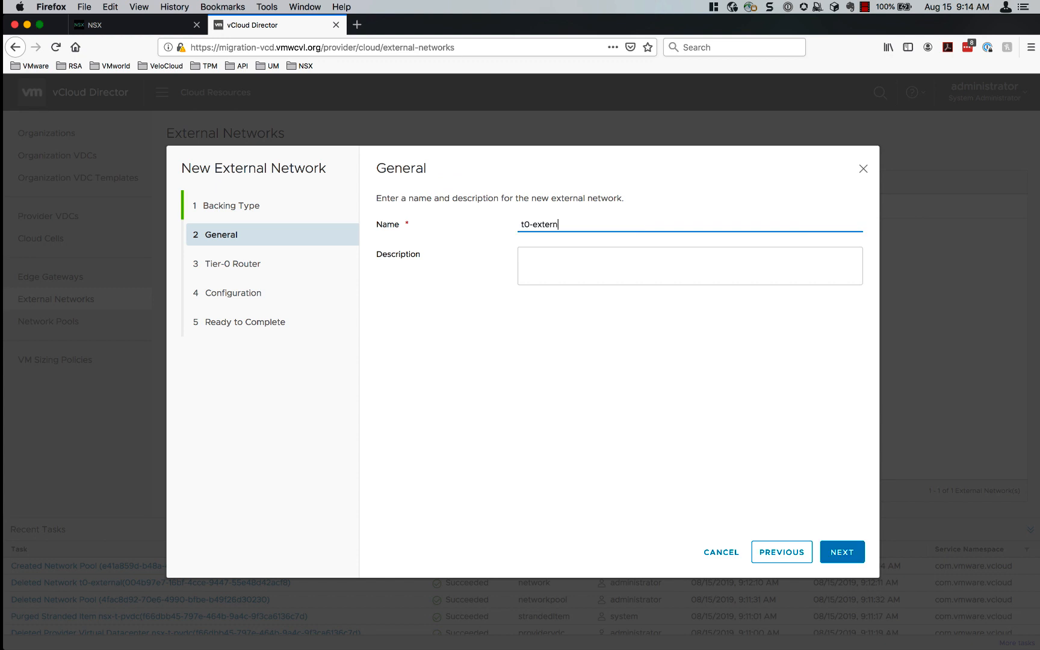
{"action": "left_click", "coordinate": [842, 551]}
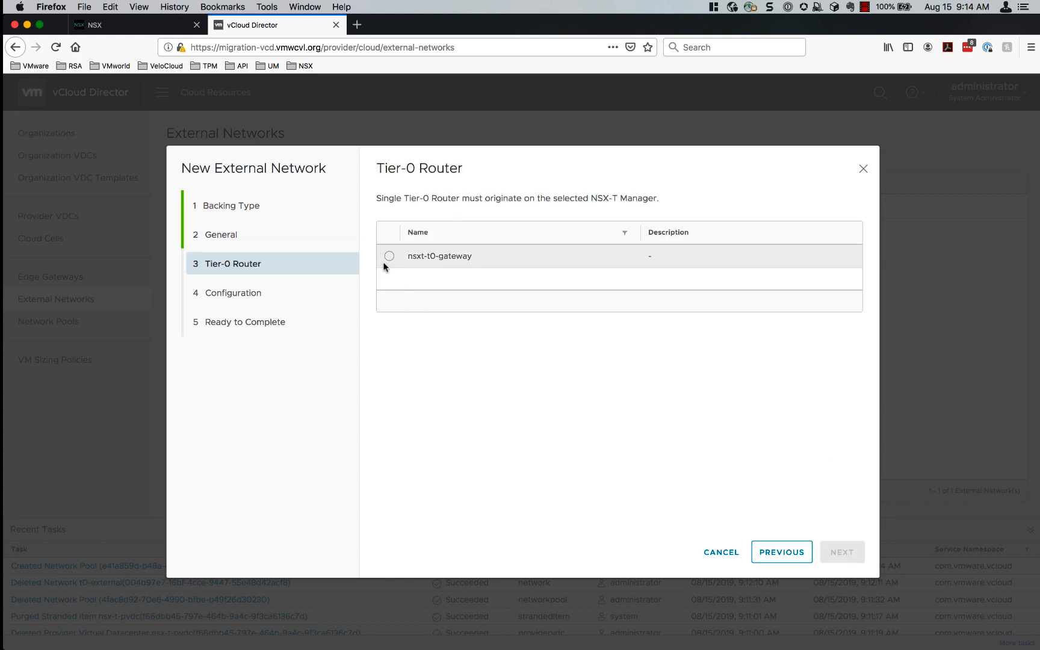
{"action": "left_click", "coordinate": [390, 256]}
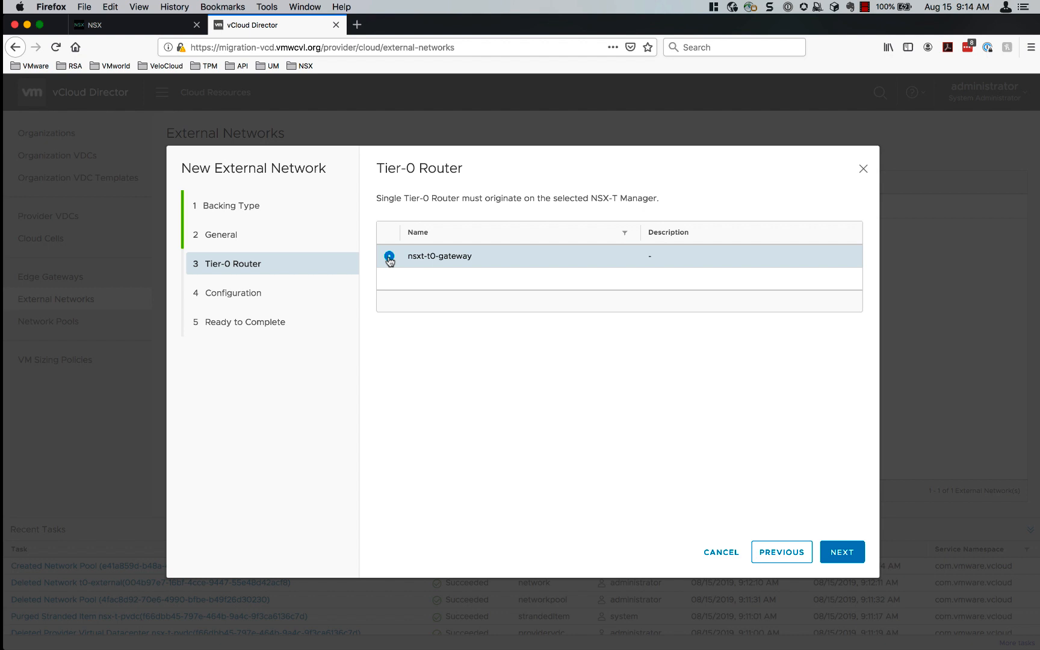
{"action": "left_click", "coordinate": [842, 552]}
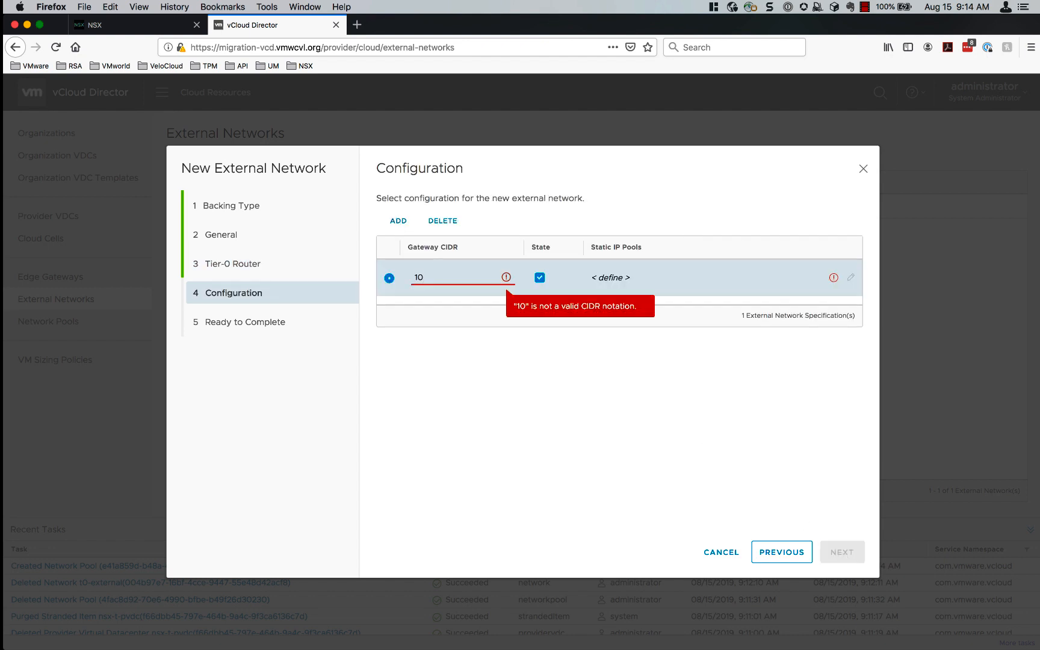
{"action": "left_click", "coordinate": [851, 278]}
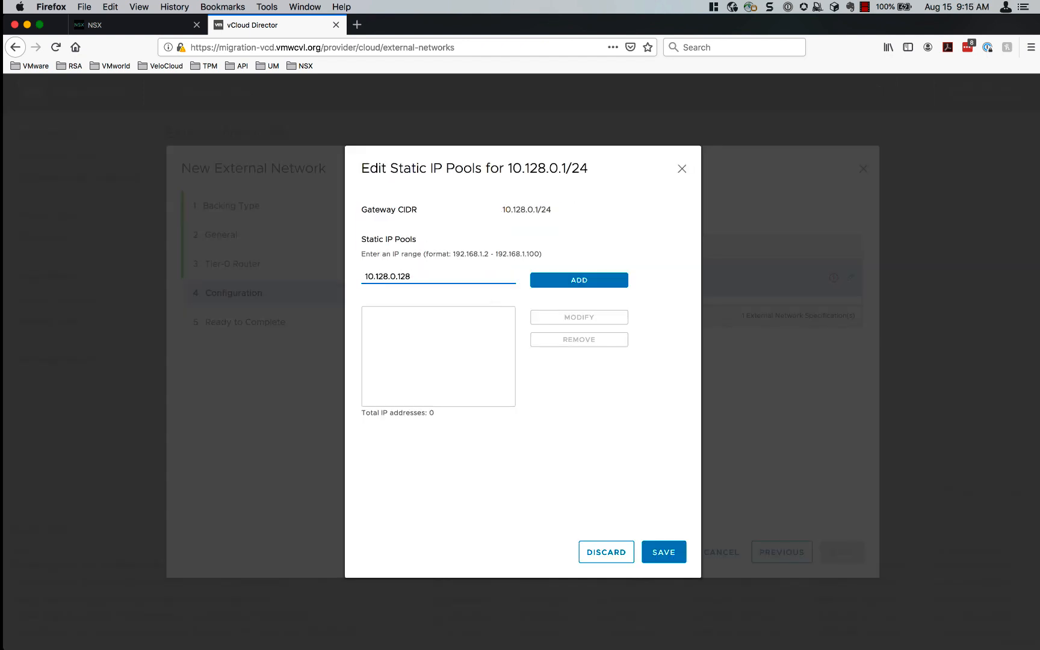
{"action": "left_click", "coordinate": [663, 552]}
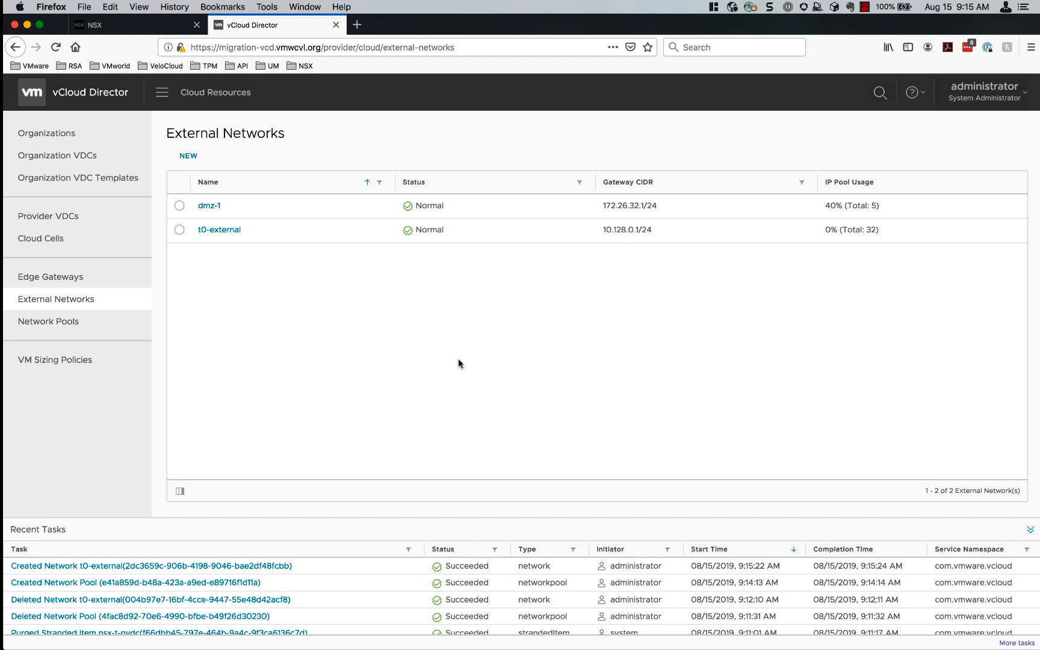
{"action": "left_click", "coordinate": [47, 216]}
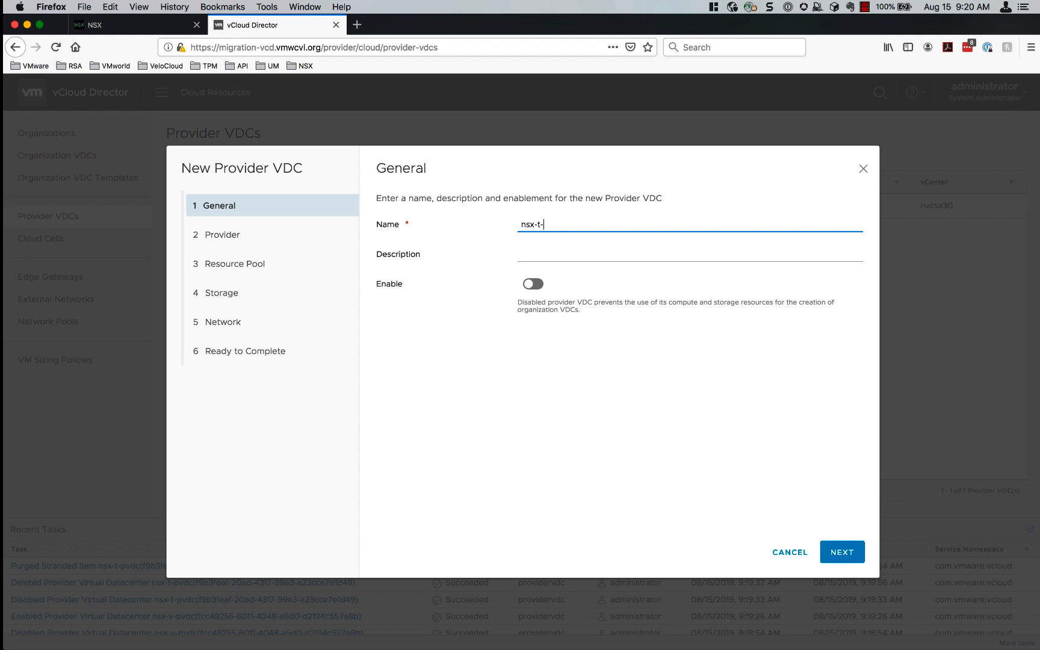
Give the new provider VDC the T Cluster resource pool at Hardware Version 14.
{"action": "left_click", "coordinate": [841, 552]}
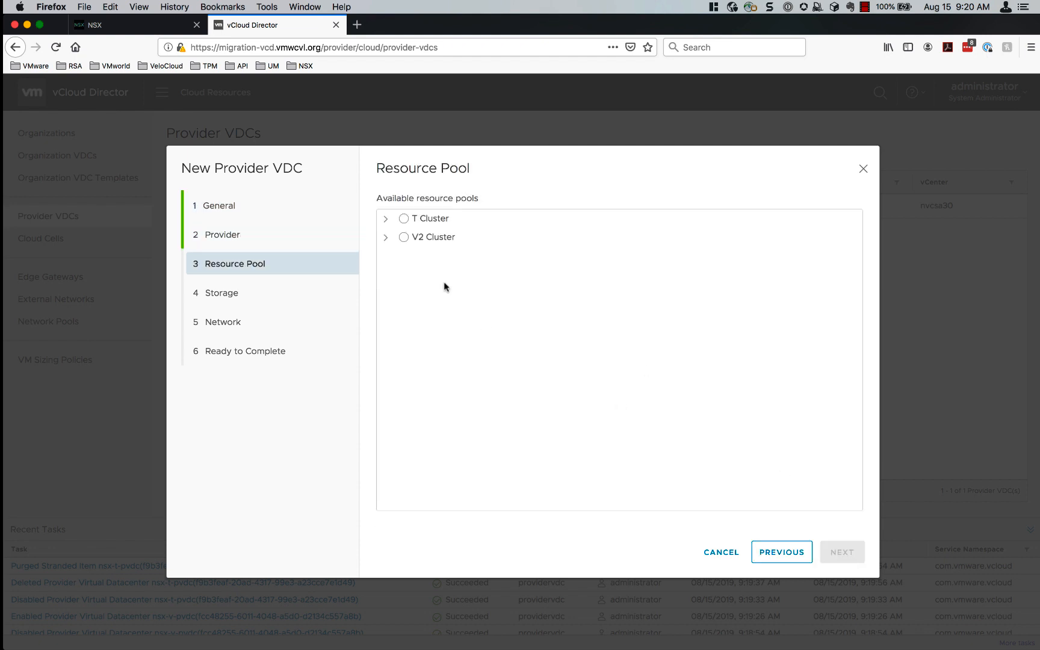
{"action": "mouse_move", "coordinate": [474, 273]}
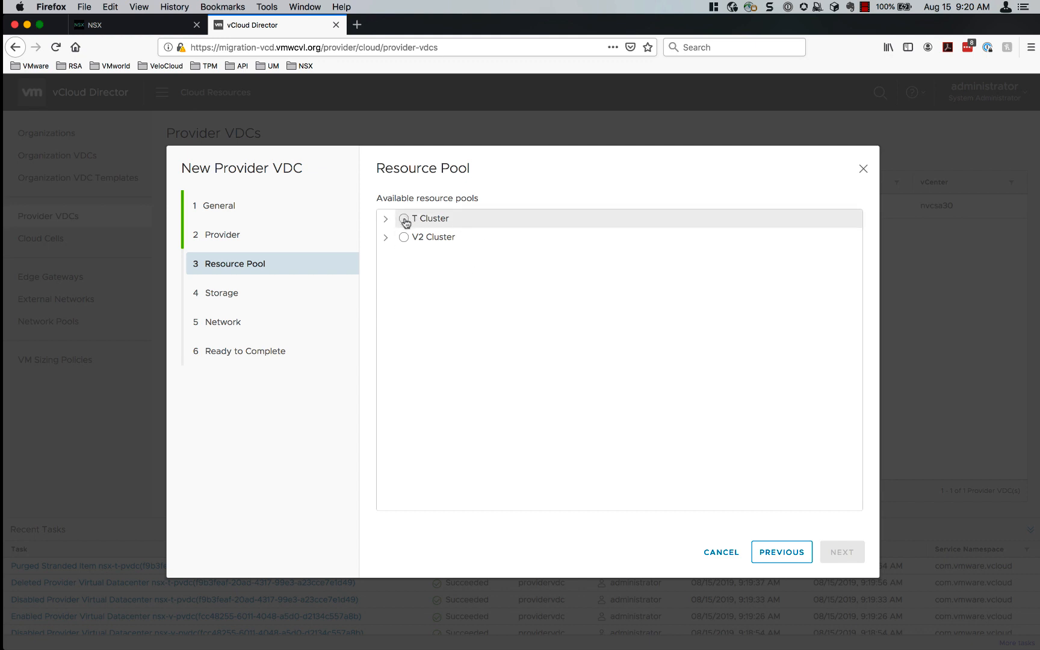
{"action": "left_click", "coordinate": [404, 218]}
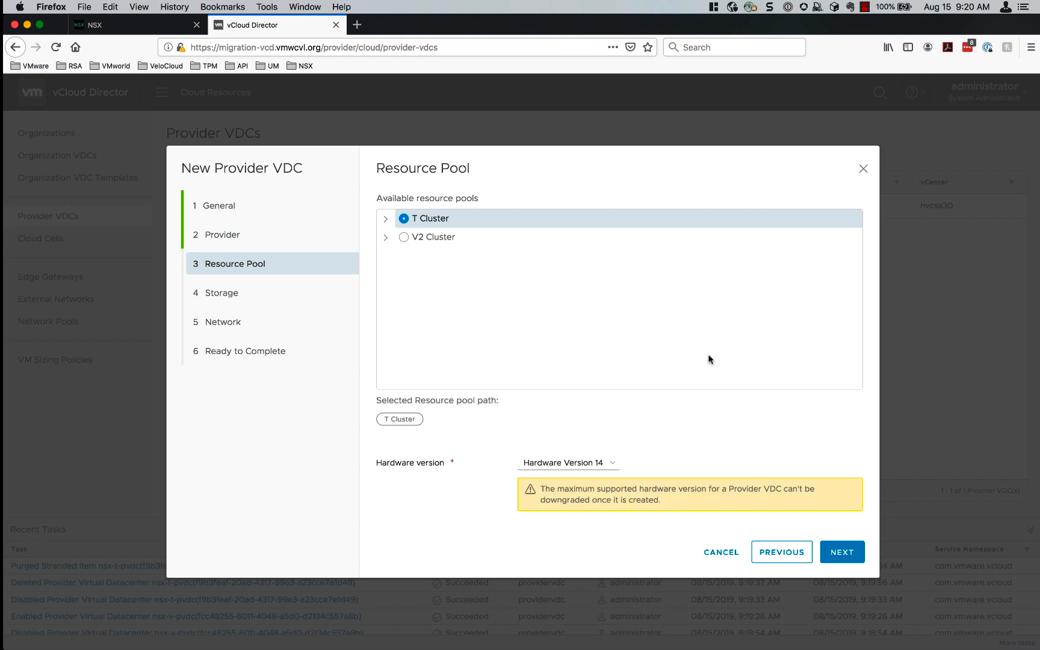
{"action": "left_click", "coordinate": [841, 552]}
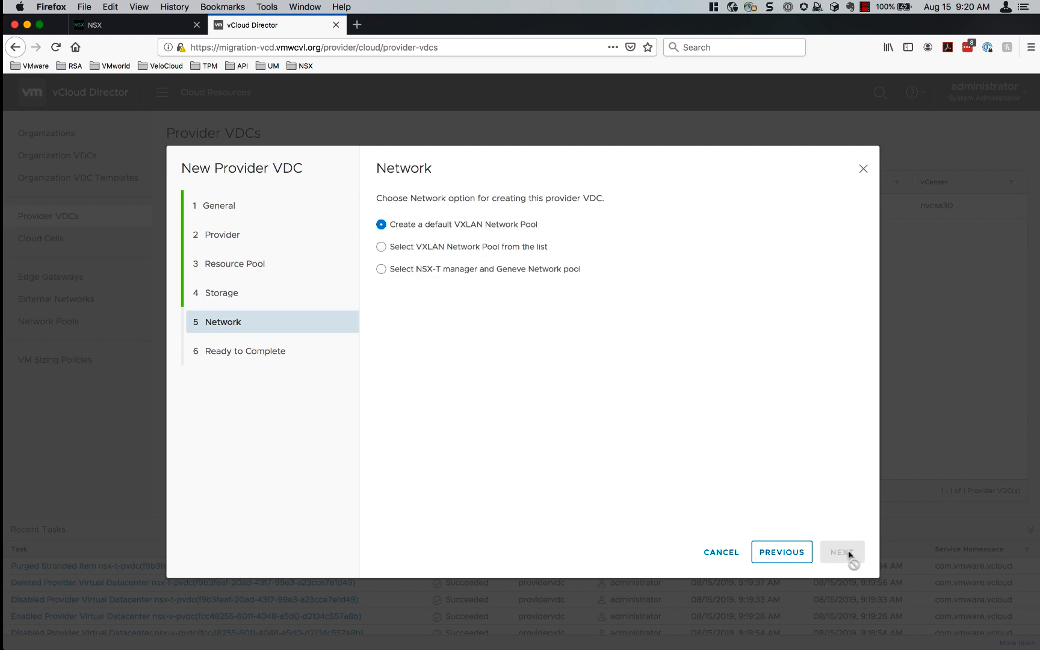
{"action": "mouse_move", "coordinate": [425, 284]}
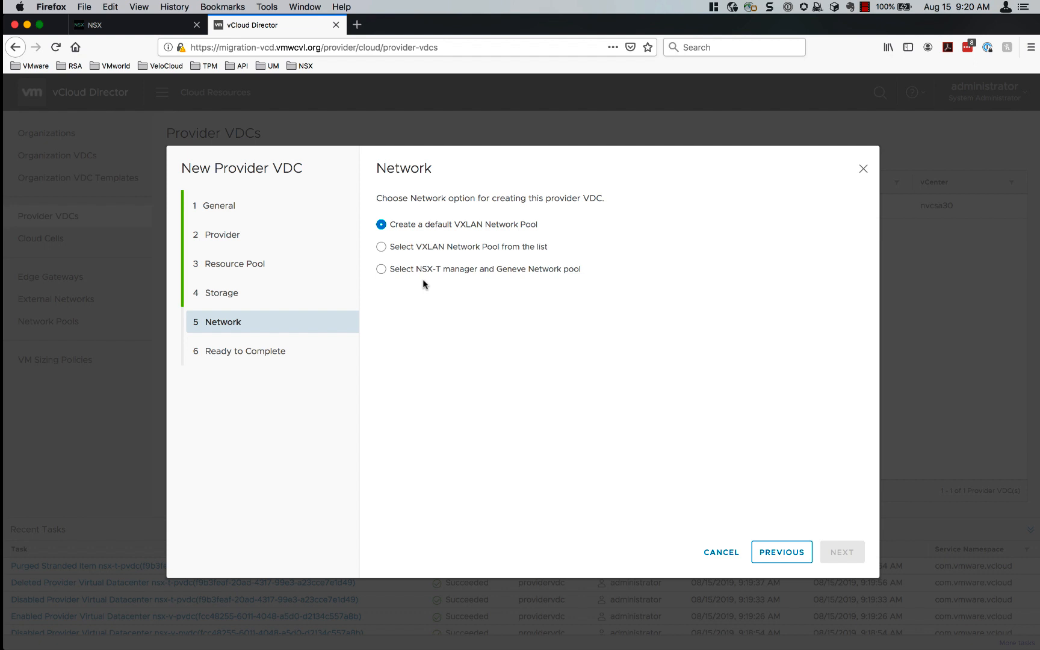
{"action": "mouse_move", "coordinate": [383, 274]}
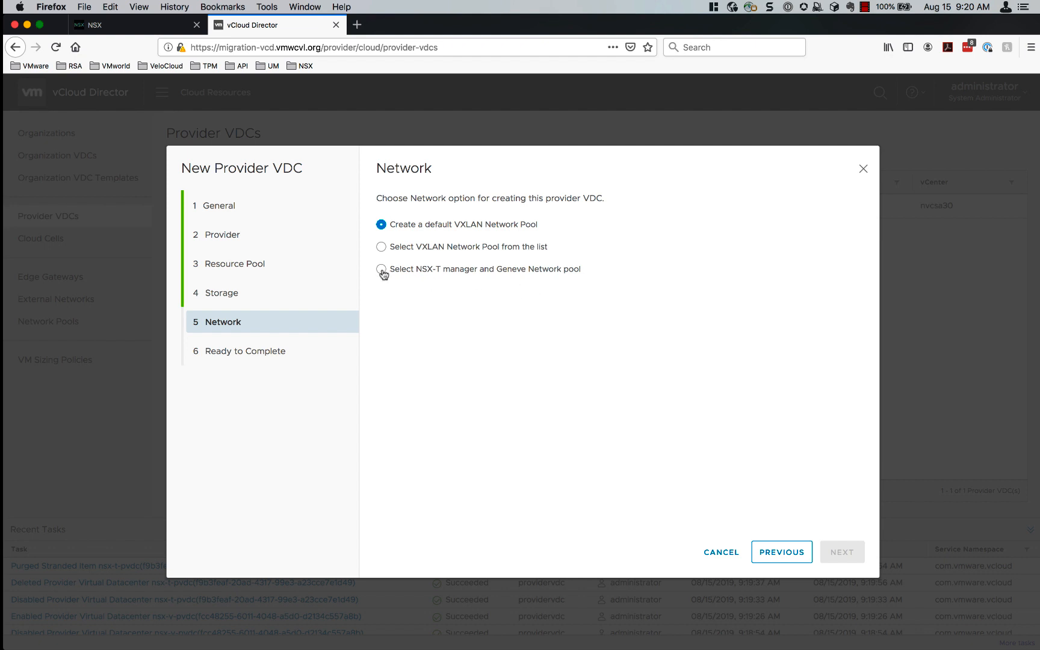
Use NSX-T manager nnsxmgr40 with Geneve pool nsx-t-GENEVE-np for the provider VDC network.
{"action": "left_click", "coordinate": [382, 269]}
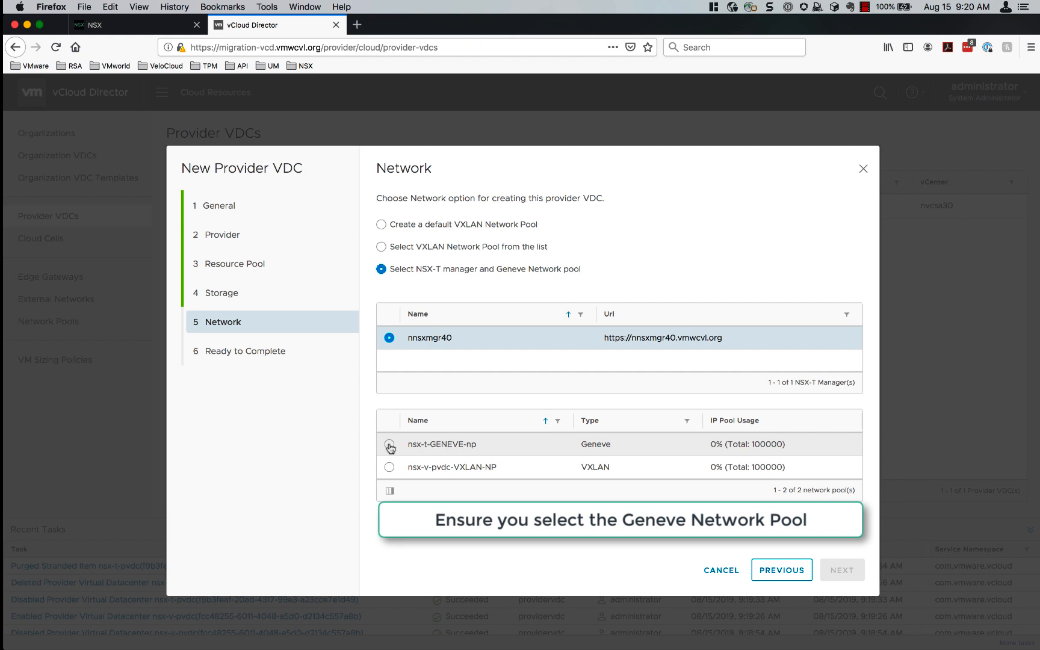
{"action": "left_click", "coordinate": [389, 444]}
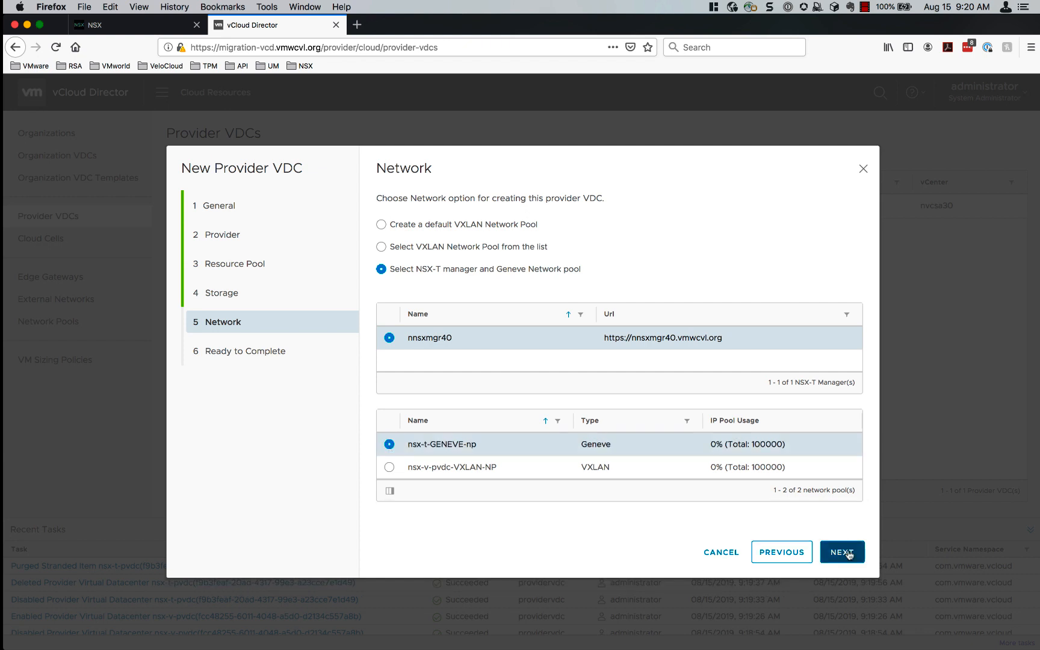
{"action": "left_click", "coordinate": [842, 552]}
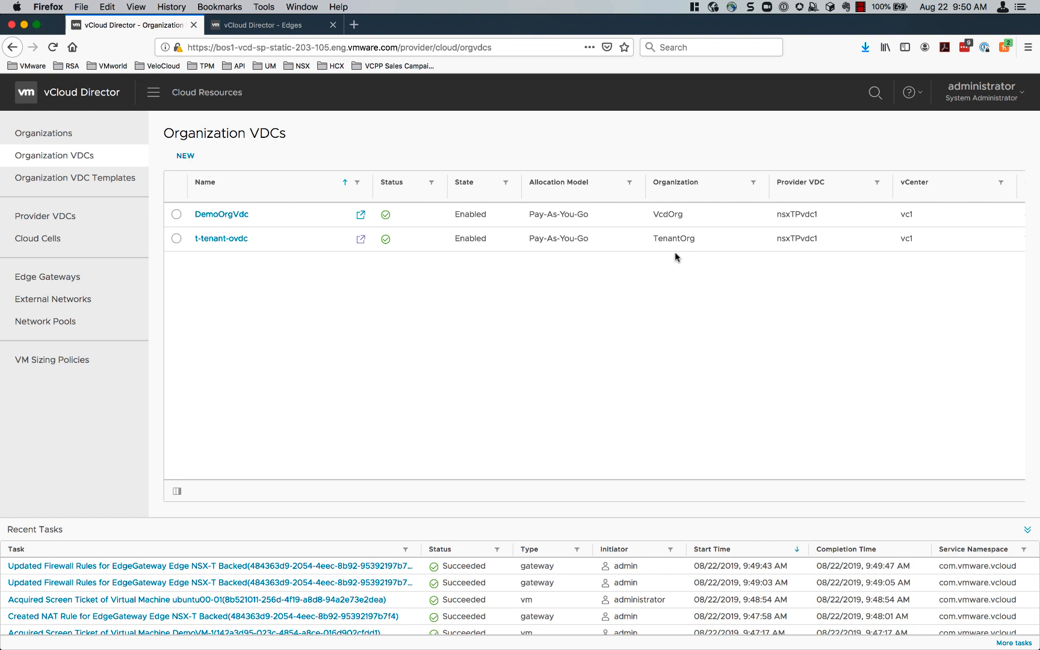
{"action": "mouse_move", "coordinate": [768, 307]}
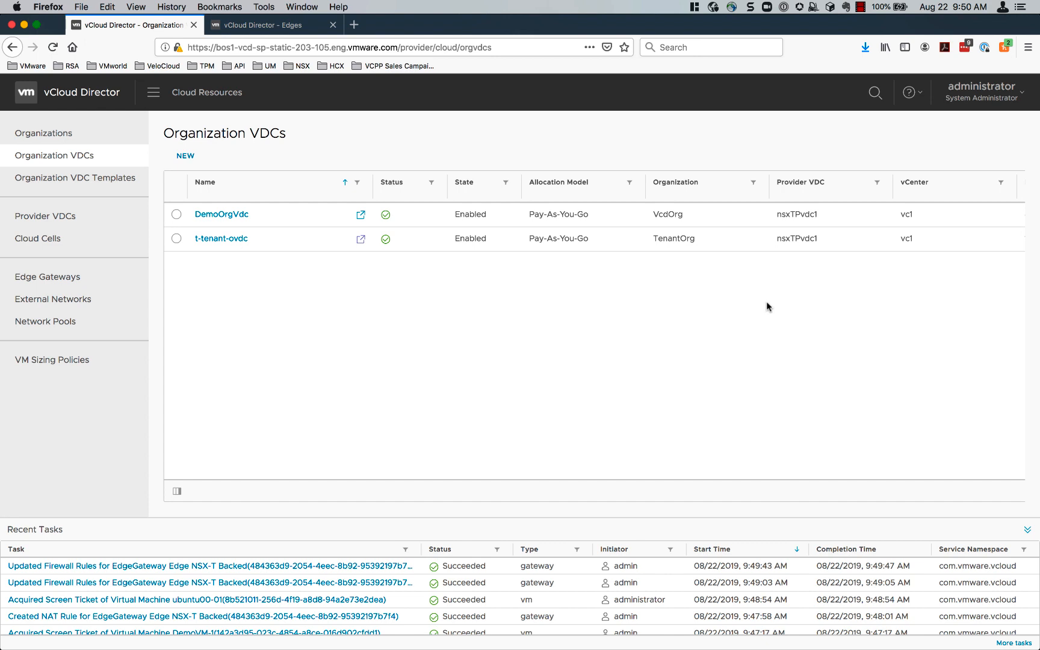
{"action": "mouse_move", "coordinate": [437, 319]}
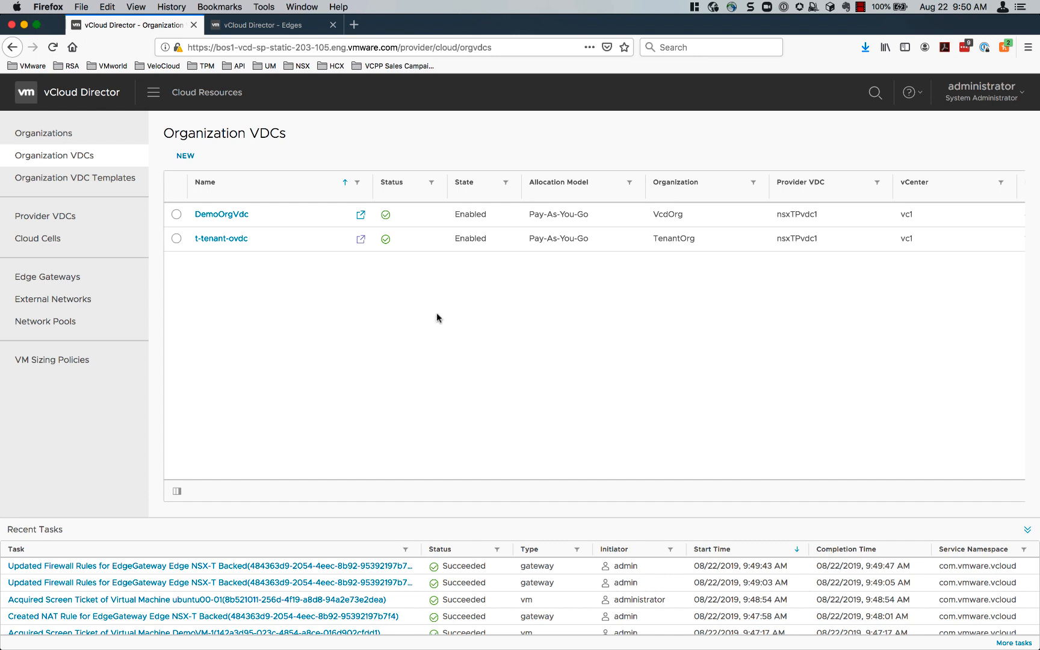
Launch the t-tenant-ovdc tenant view on its Edge Gateways page showing tenant-gateway.
{"action": "left_click", "coordinate": [265, 24]}
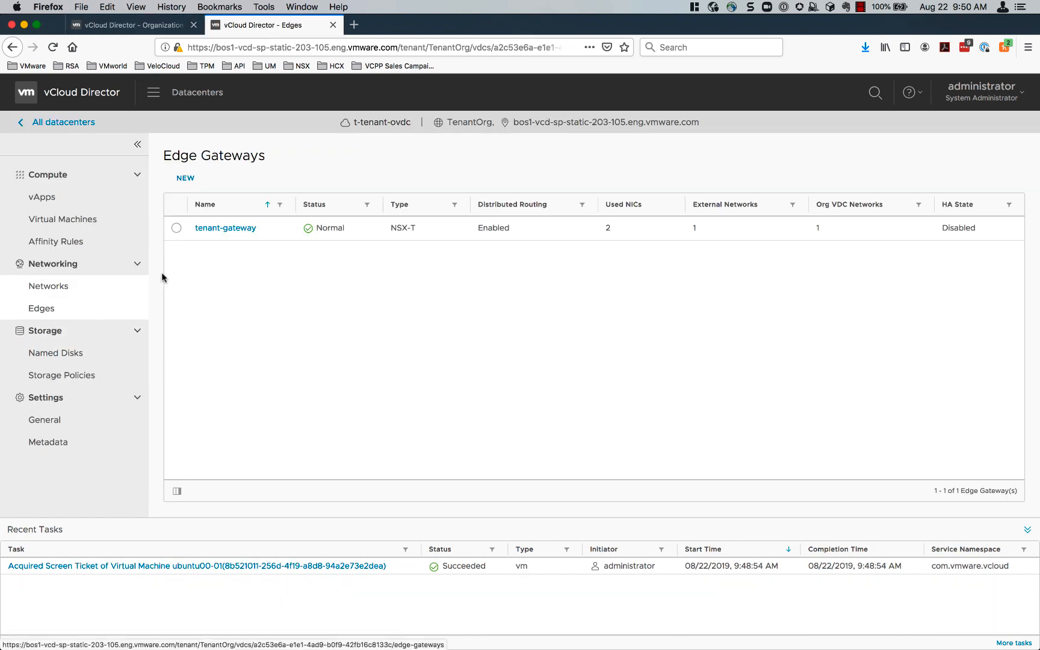
Review tenant-gateway's default SNAT rule, then list routed network net00 (192.168.0.1/24).
{"action": "left_click", "coordinate": [224, 228]}
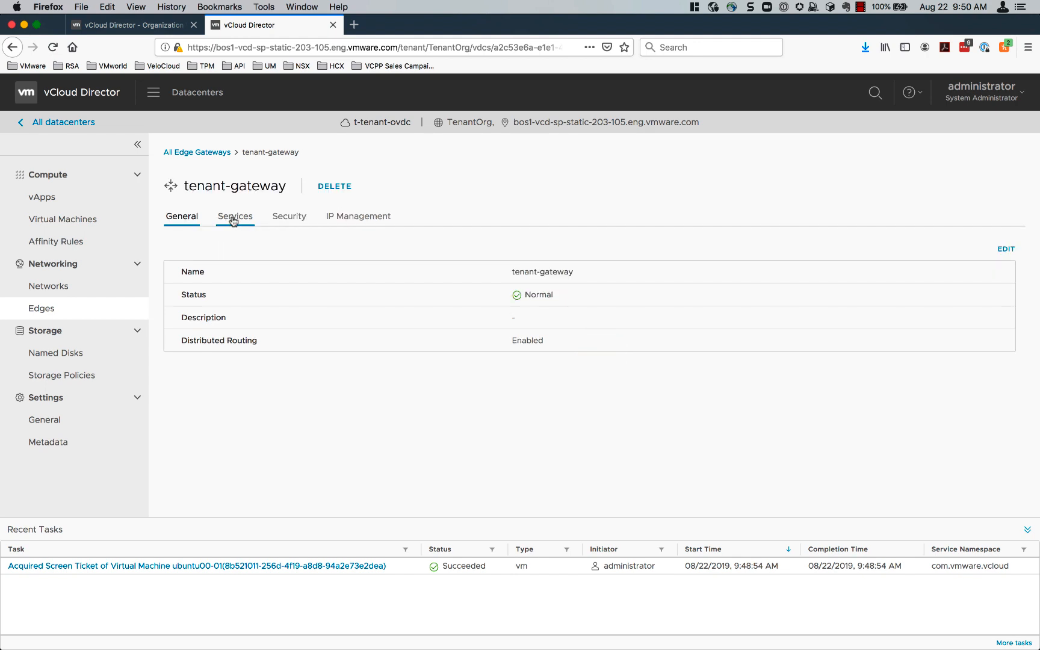
{"action": "left_click", "coordinate": [235, 217]}
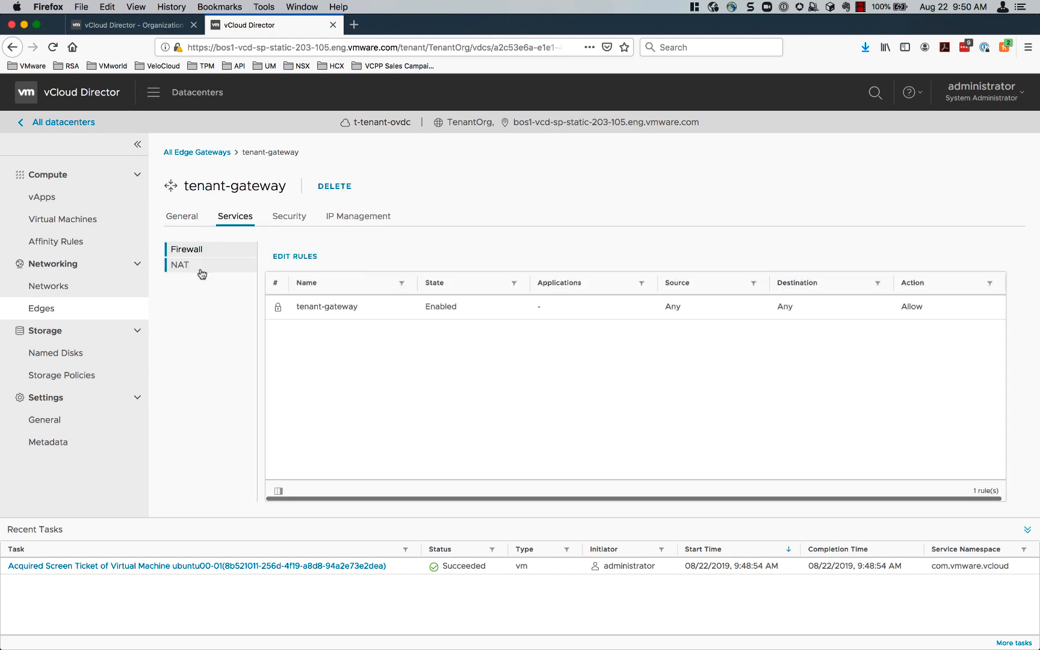
{"action": "left_click", "coordinate": [180, 265]}
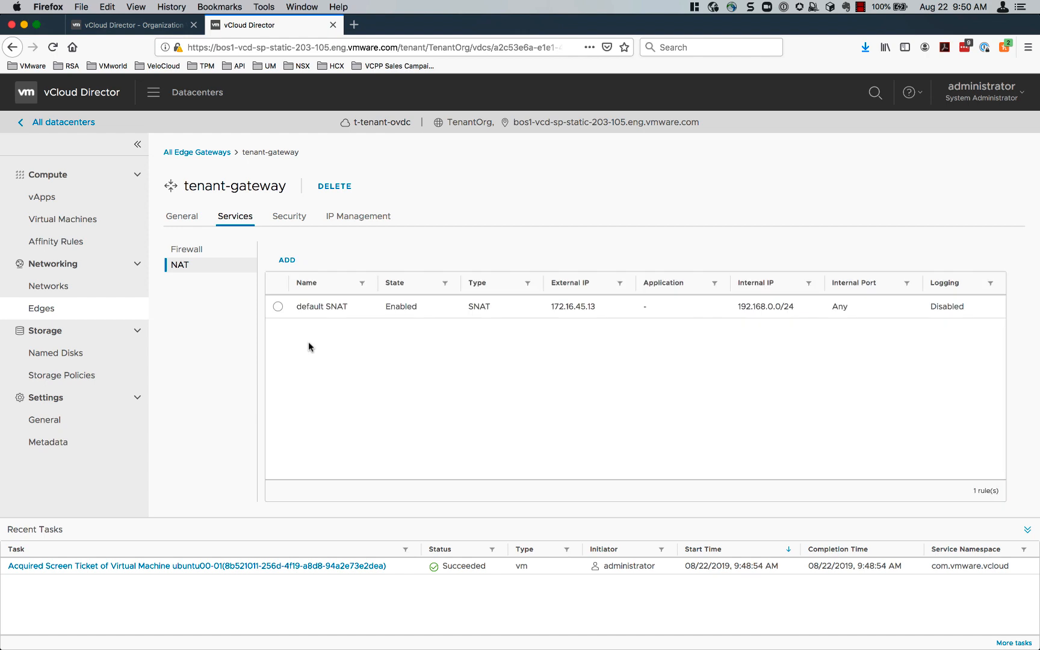
{"action": "mouse_move", "coordinate": [338, 343]}
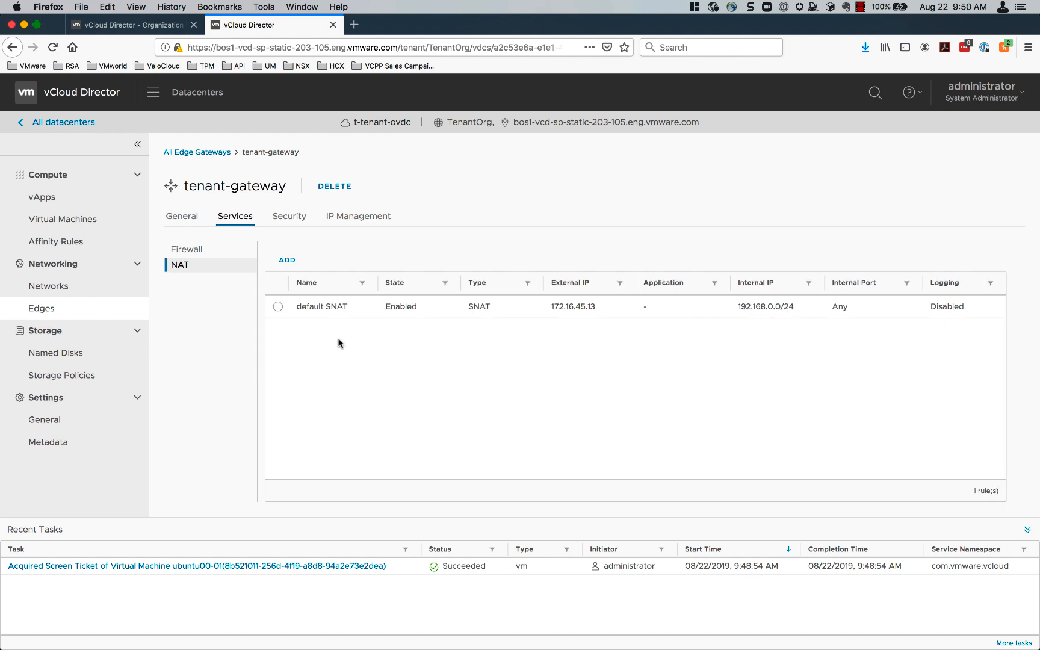
{"action": "mouse_move", "coordinate": [579, 336]}
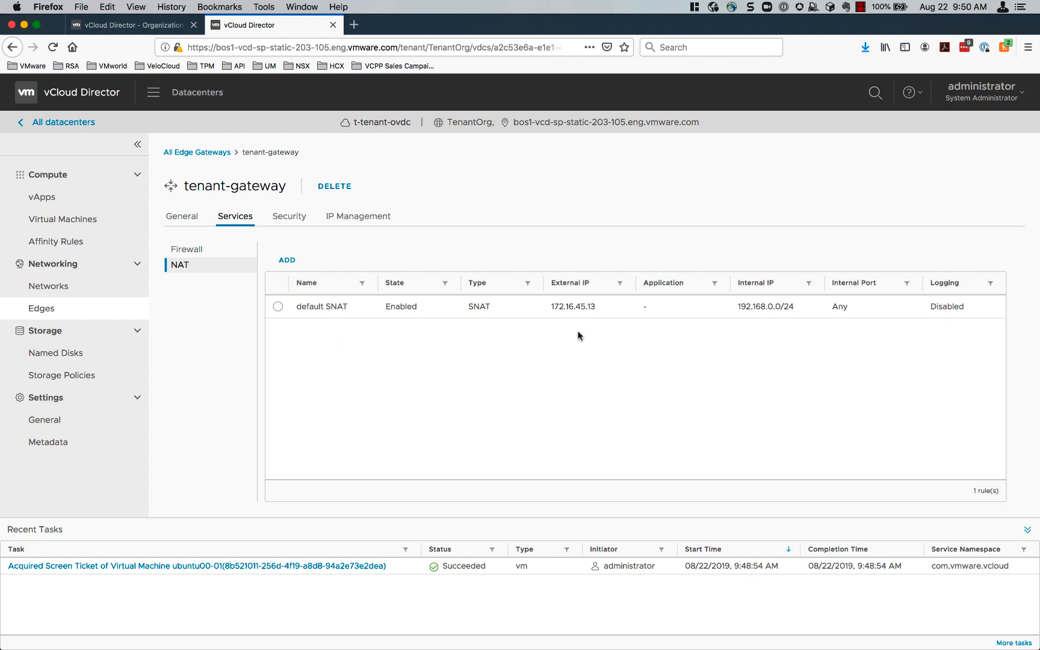
{"action": "mouse_move", "coordinate": [47, 286]}
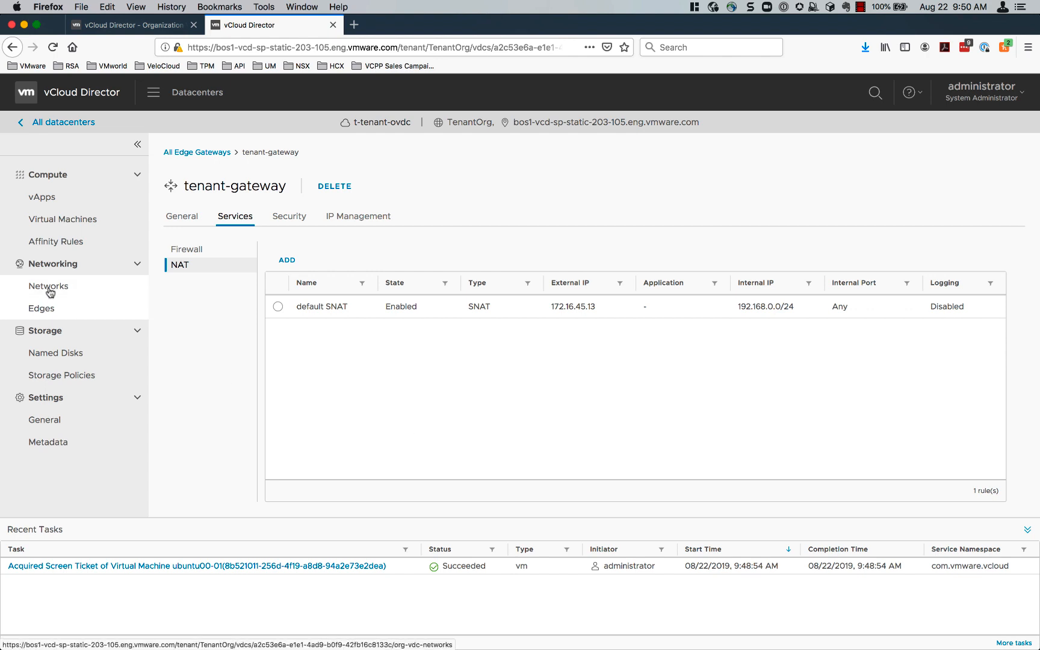
{"action": "left_click", "coordinate": [47, 286]}
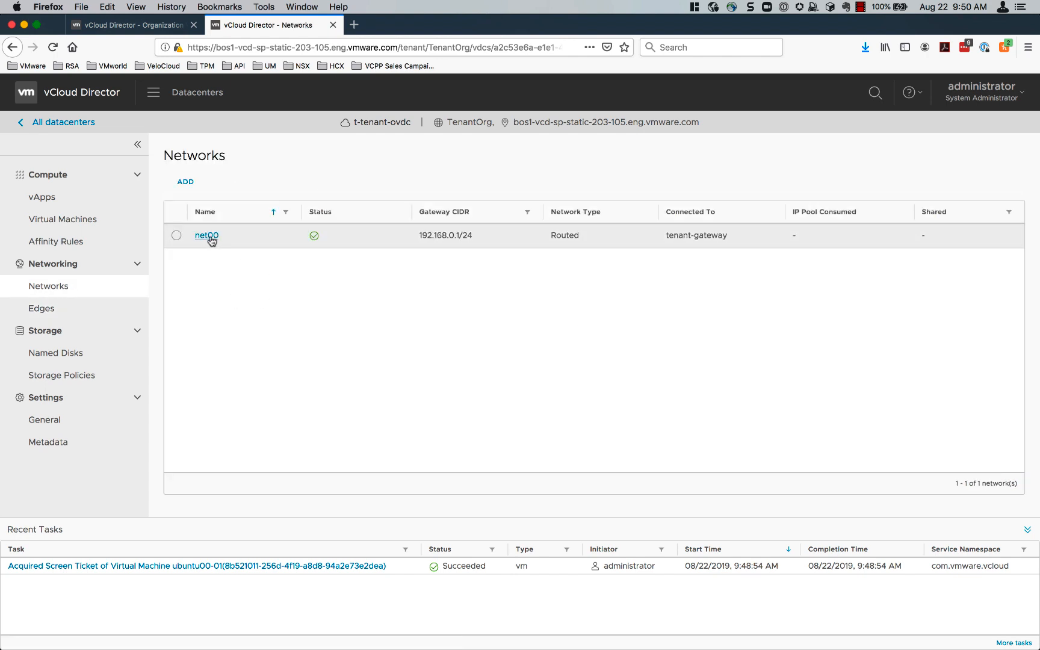
Check net00's DHCP range 192.168.0.128–192.168.0.191, then open ubuntu00-01's action menu.
{"action": "left_click", "coordinate": [206, 236]}
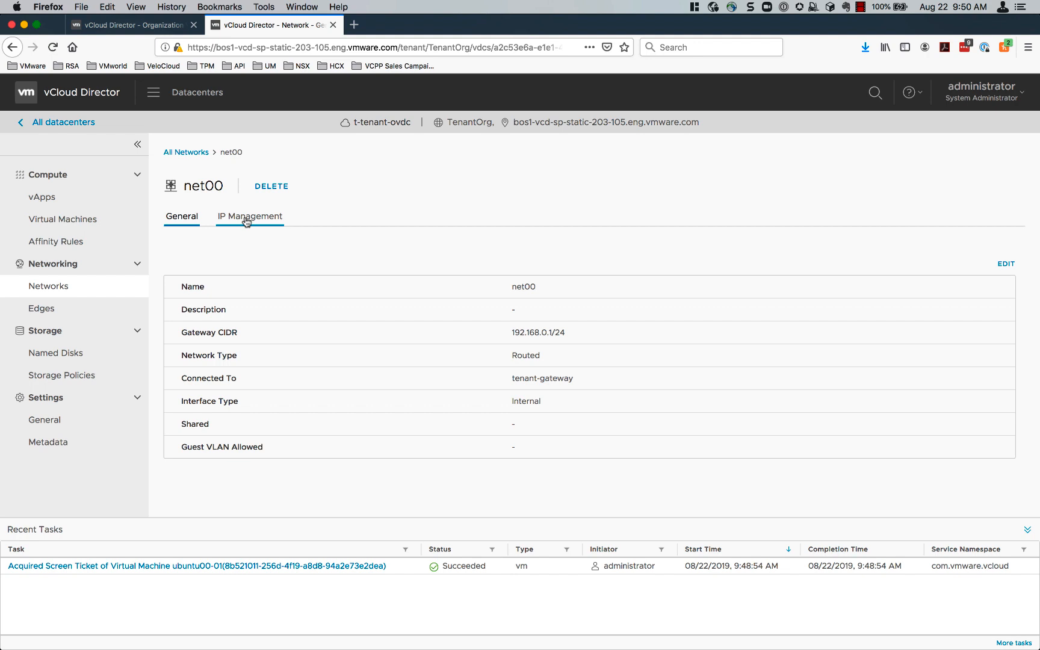
{"action": "left_click", "coordinate": [249, 216]}
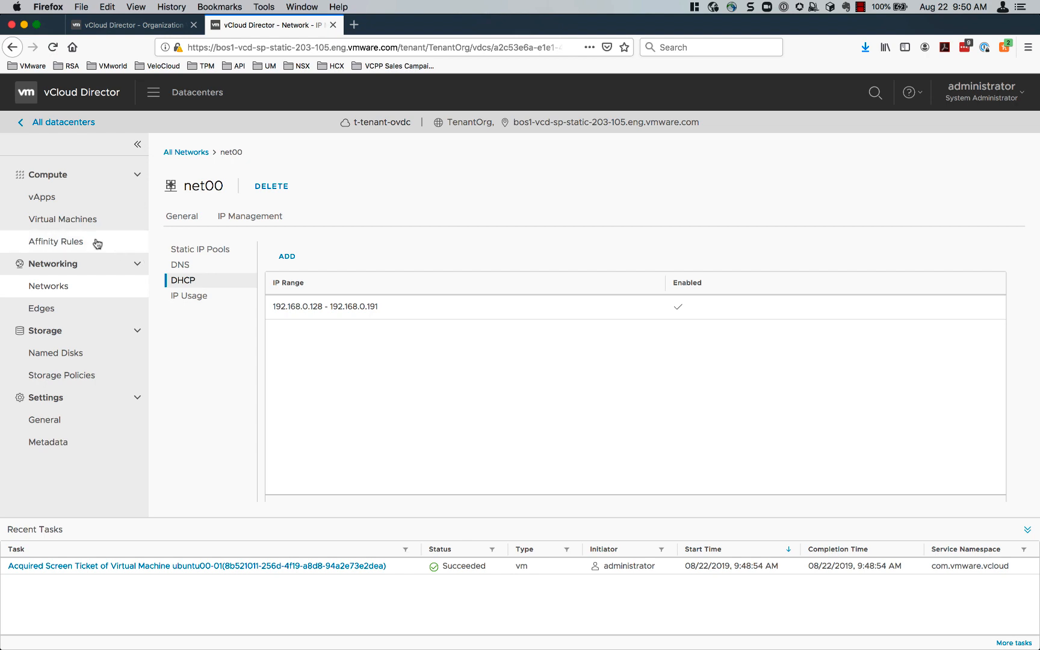
{"action": "left_click", "coordinate": [64, 219]}
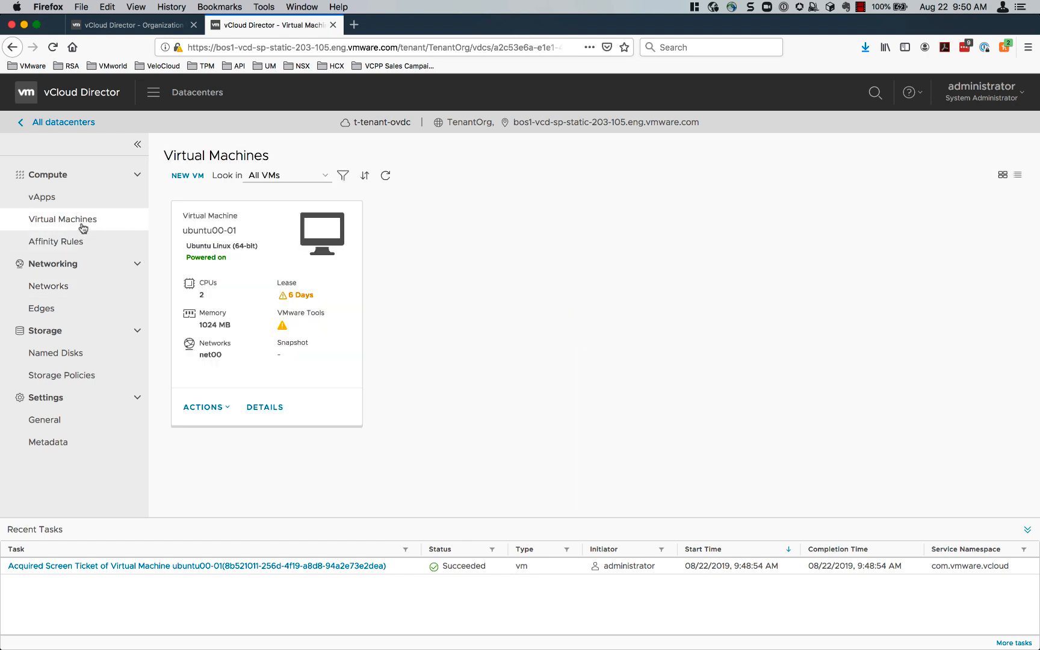
{"action": "left_click", "coordinate": [203, 407]}
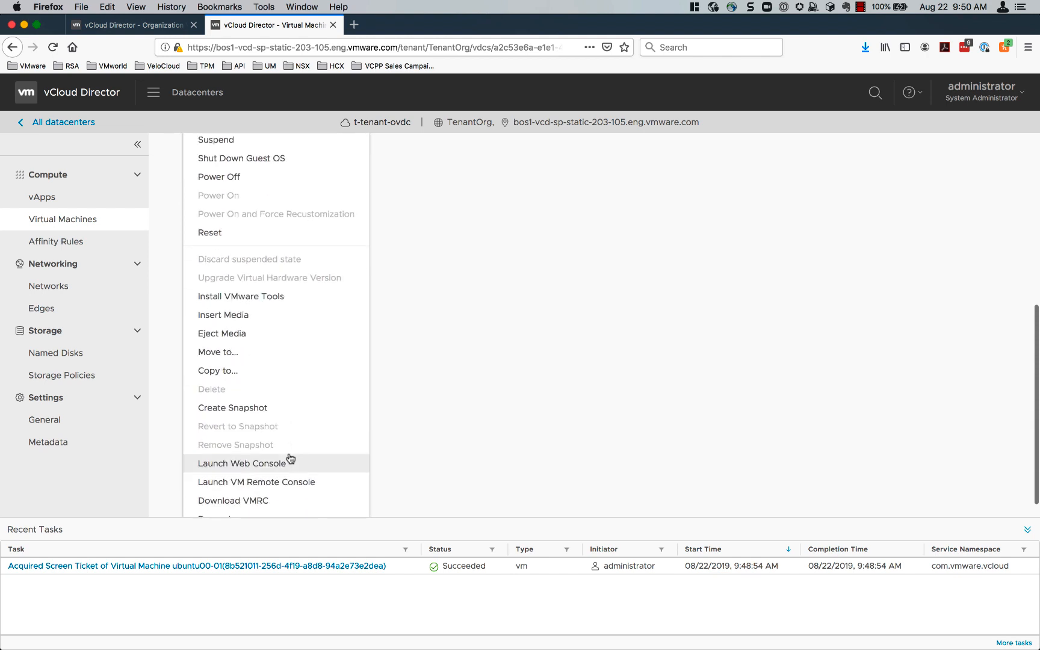
Launch ubuntu00-01's web console and ping 8.8.8.8 from the logged-in vmadmin session.
{"action": "left_click", "coordinate": [245, 463]}
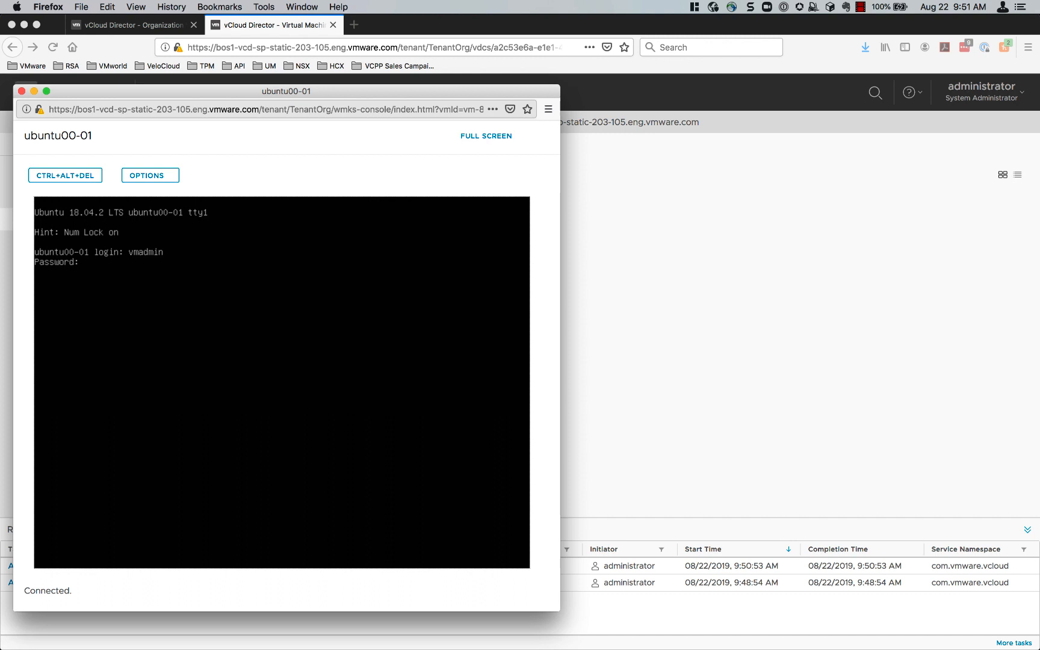
{"action": "type", "text": "ping"}
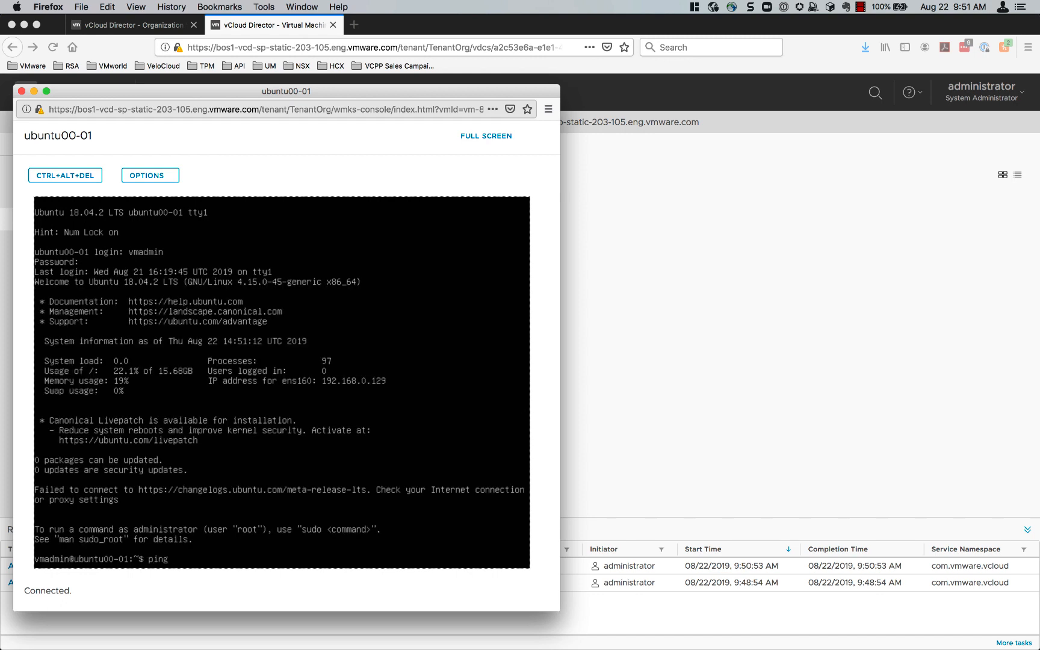
{"action": "type", "text": "8.8.8.8"}
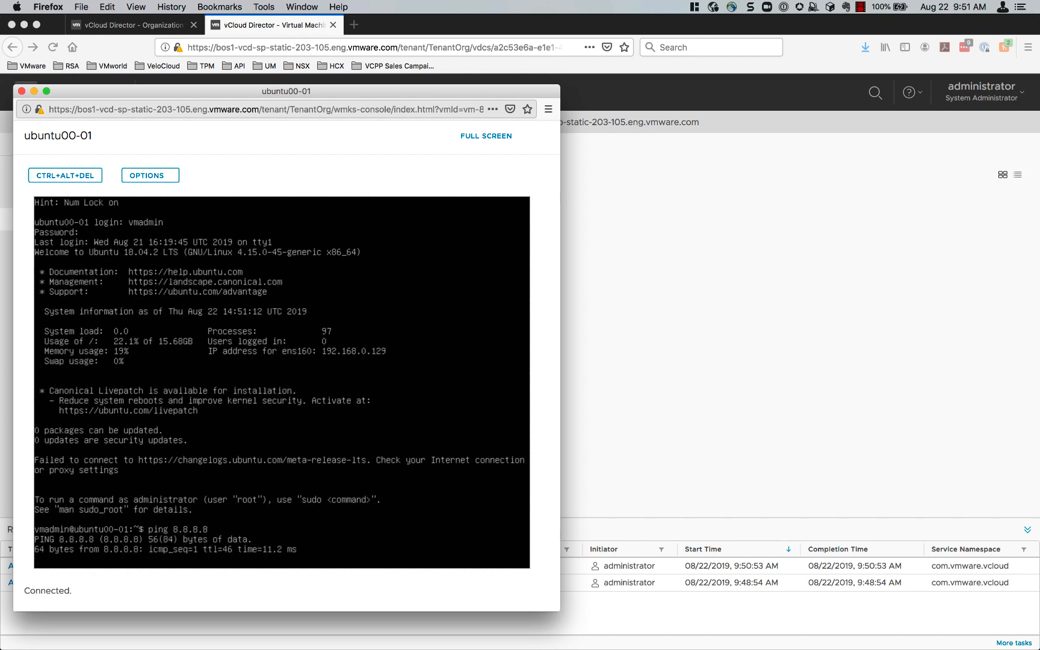